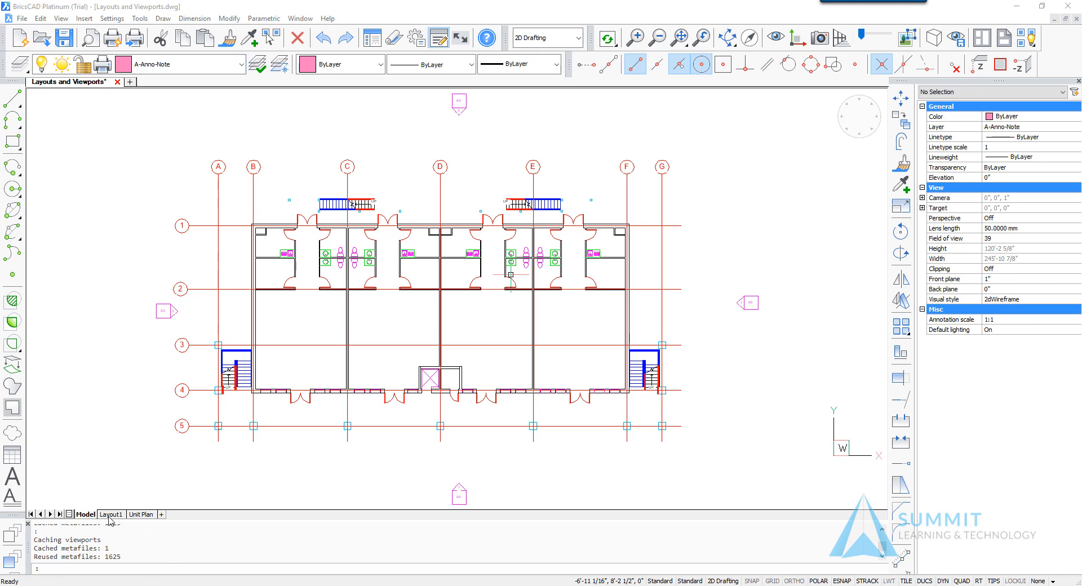
Rename the Layout1 sheet to 'First FloorPlan' and make it the open layout.
left_click(110, 514)
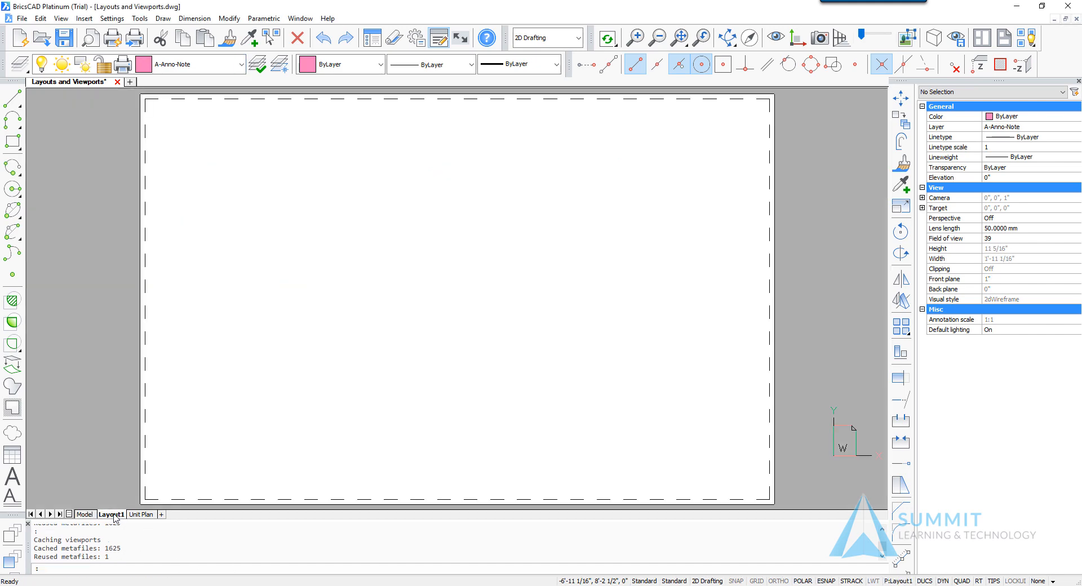
left_click(143, 434)
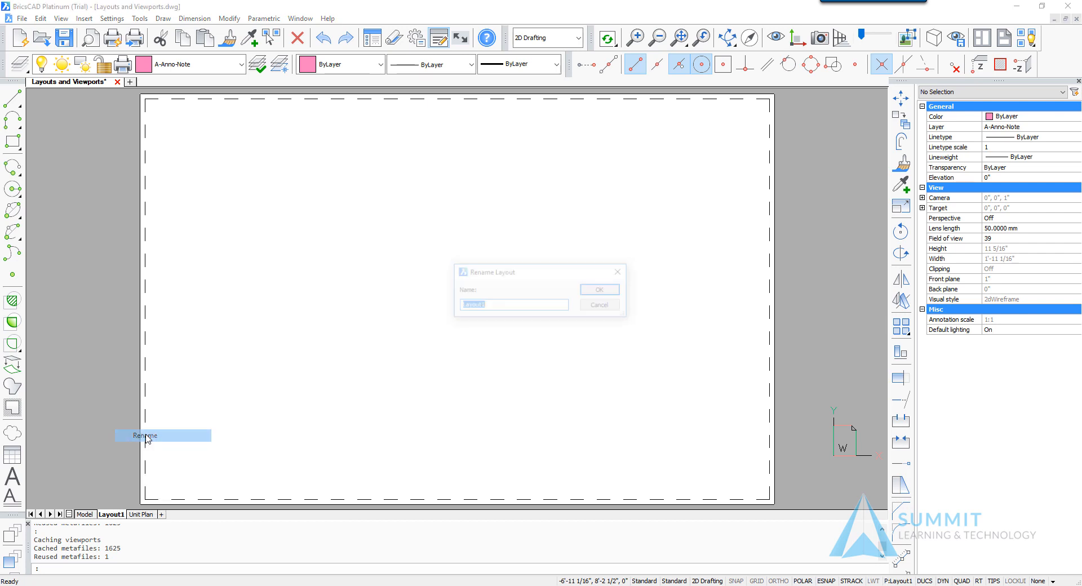
type("First Fl")
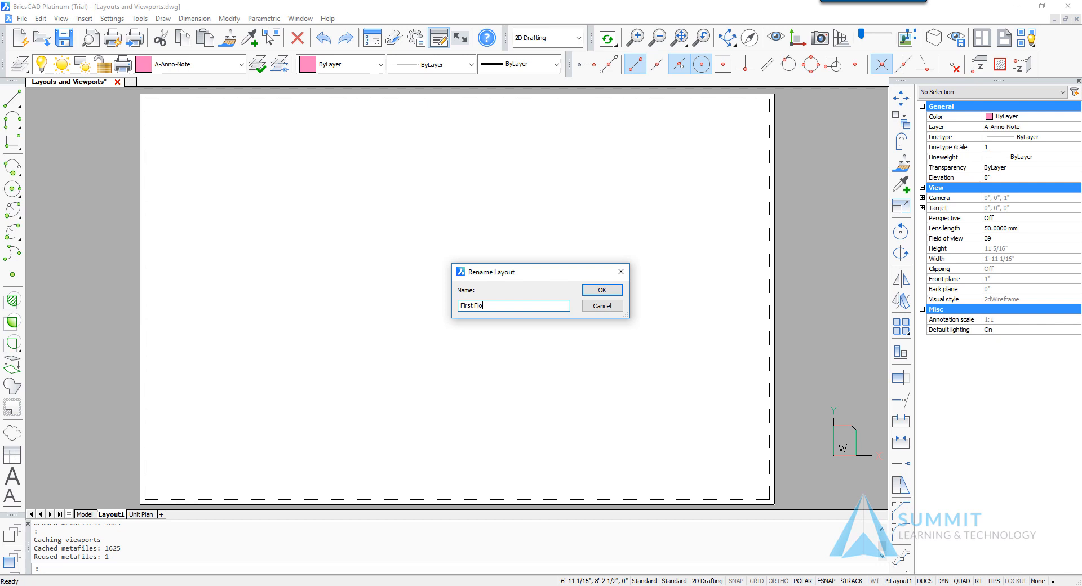
type("or")
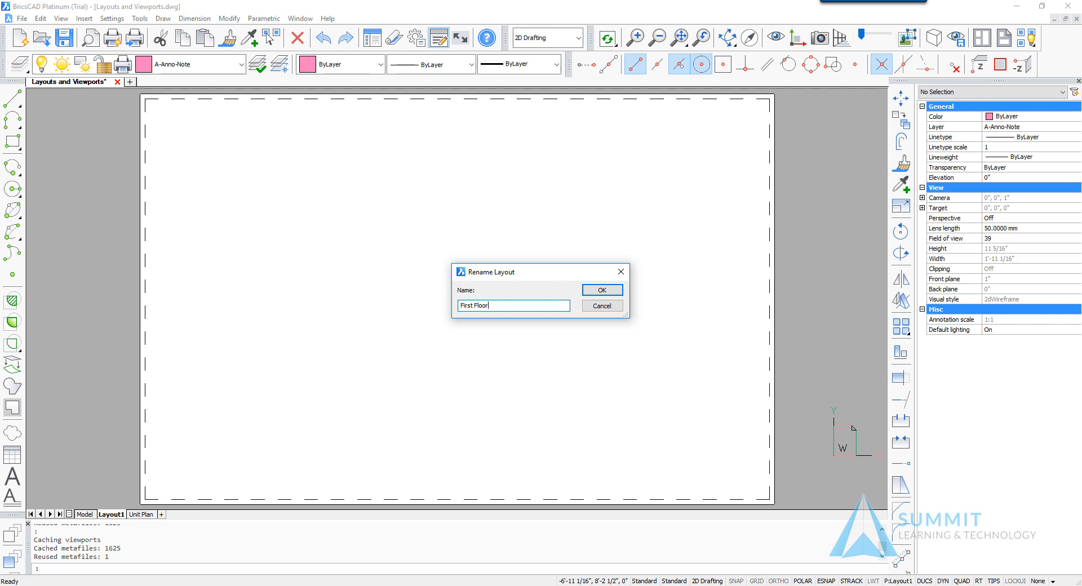
type("Plan")
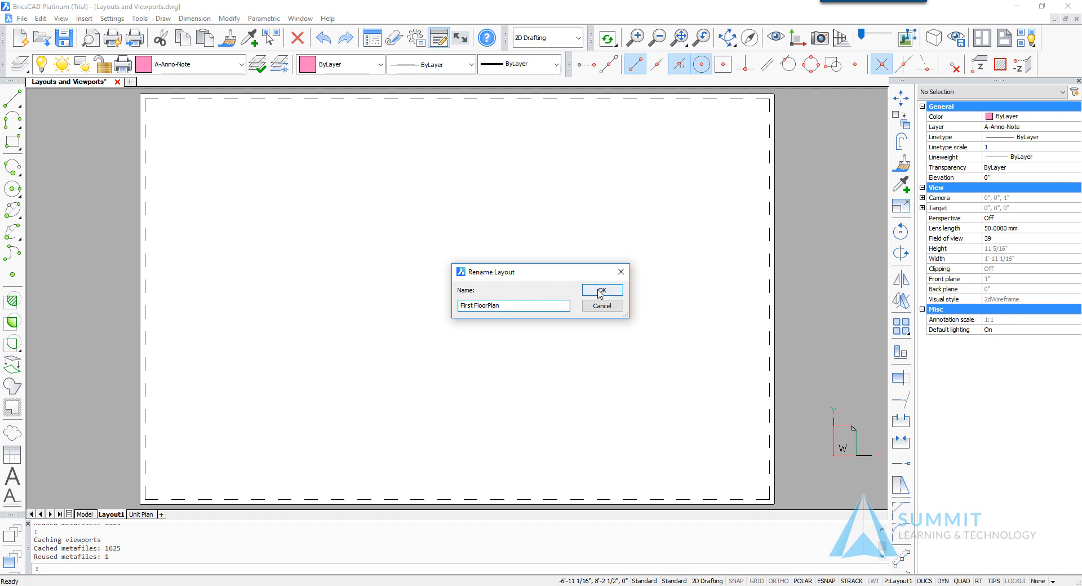
left_click(600, 290)
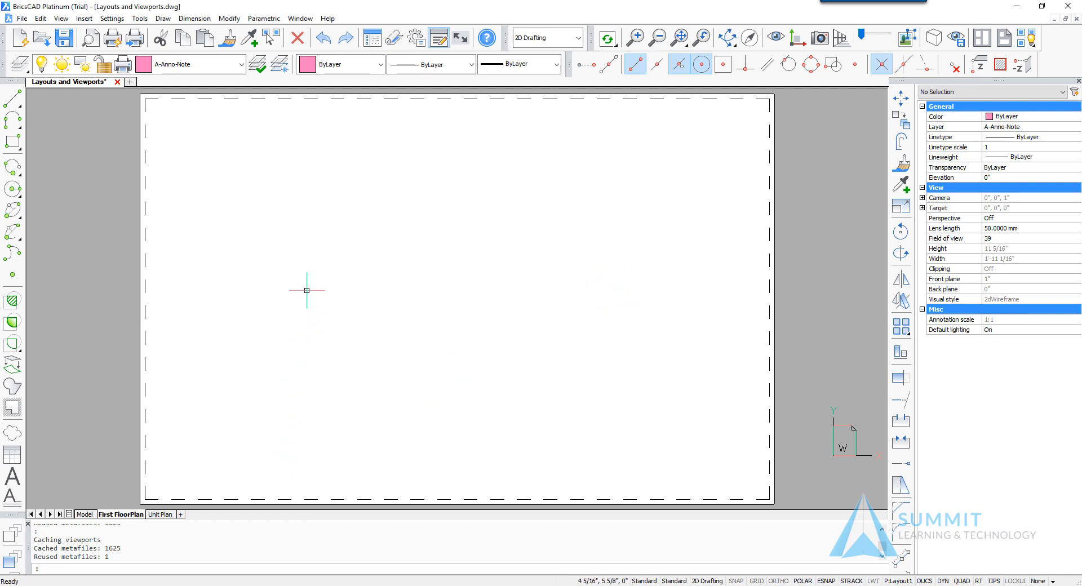
Insert the Titleblock 8 block onto the sheet at 3/8" X and 3/8" Y.
right_click(307, 290)
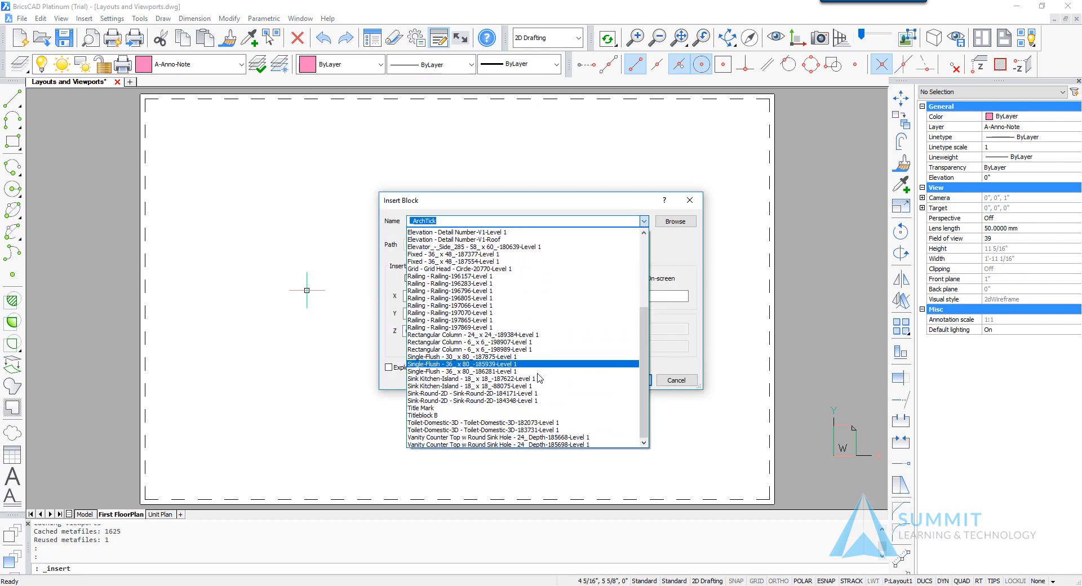
left_click(419, 414)
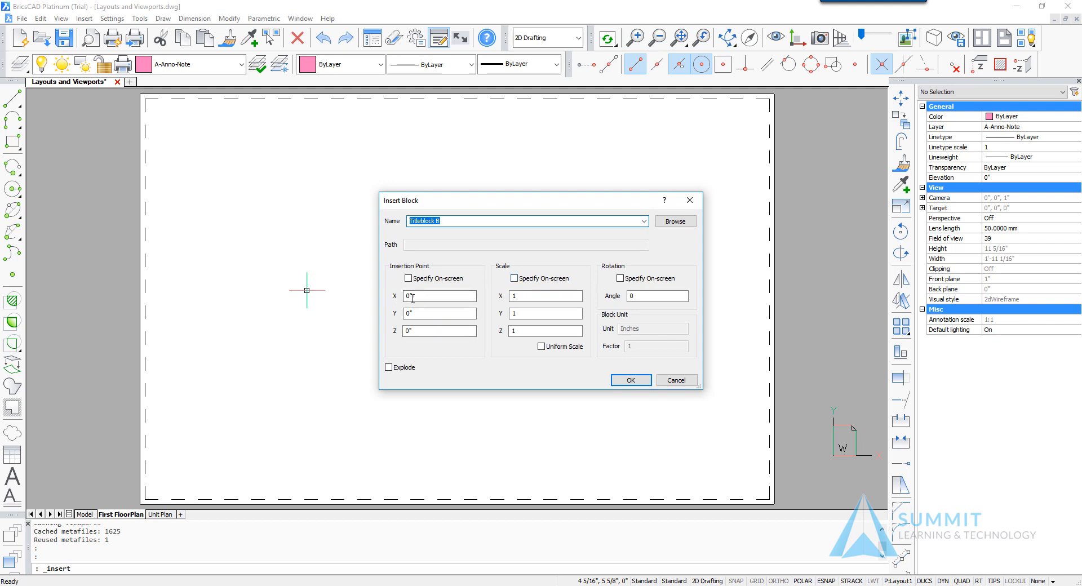
type("4")
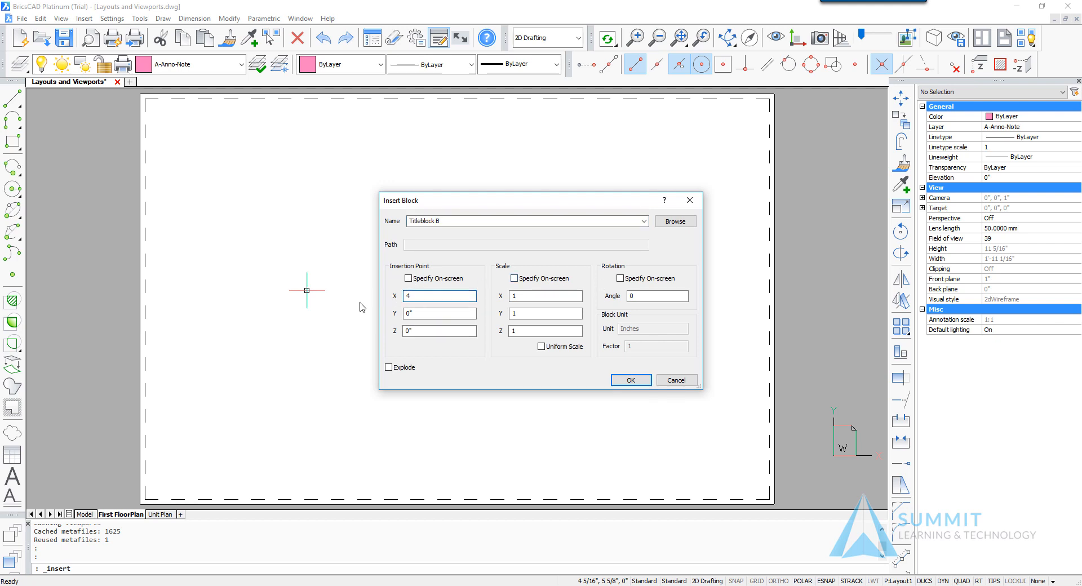
type("3/8")
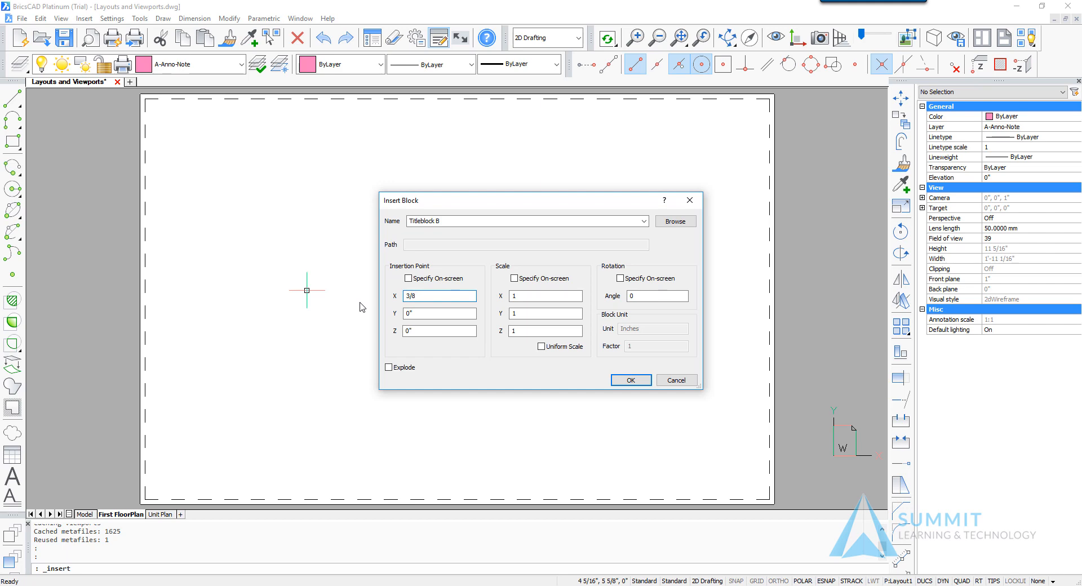
type("3/8")
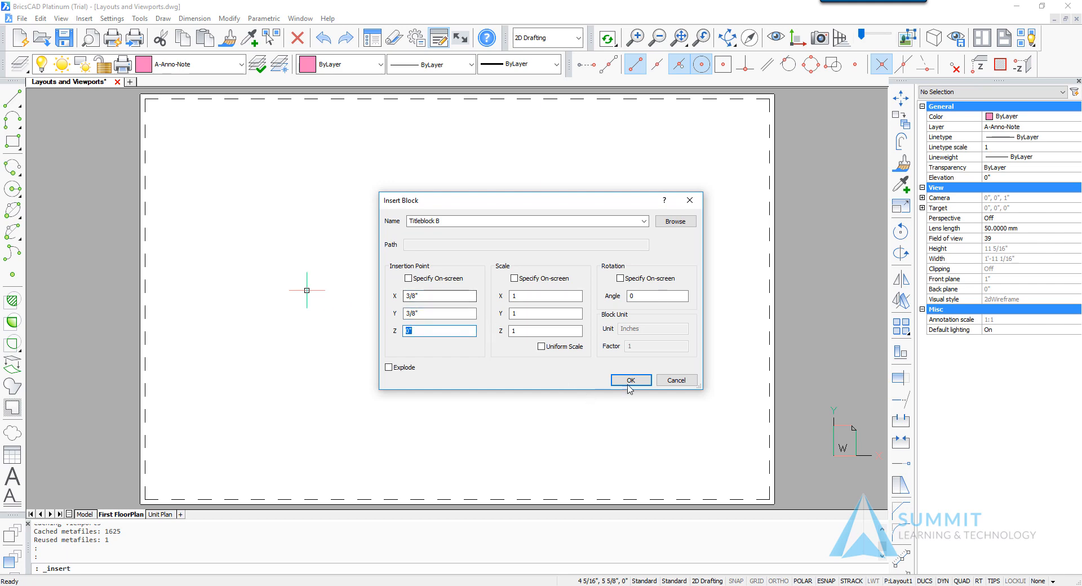
left_click(629, 379)
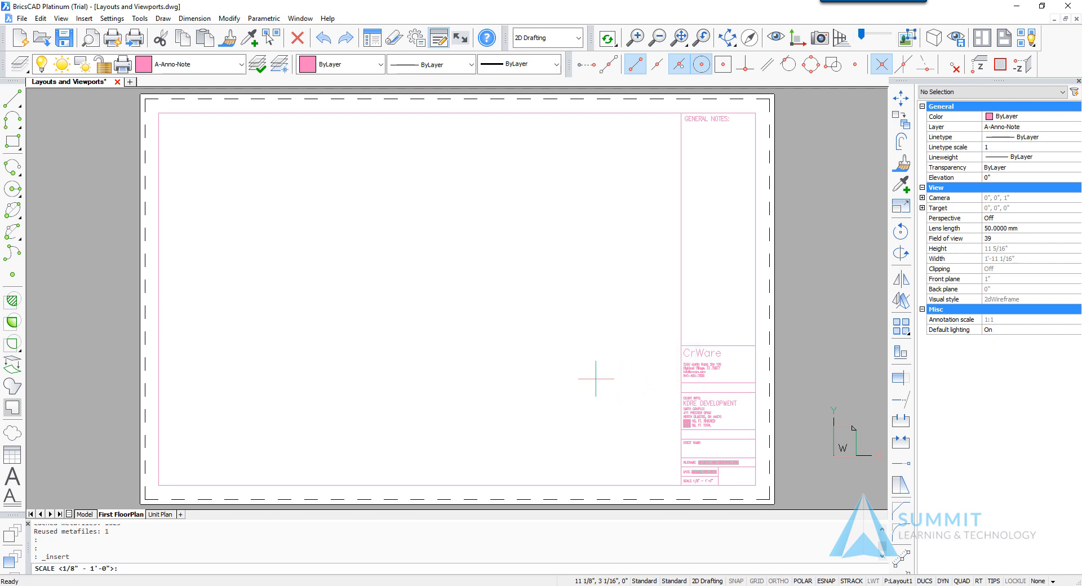
mouse_move(256, 438)
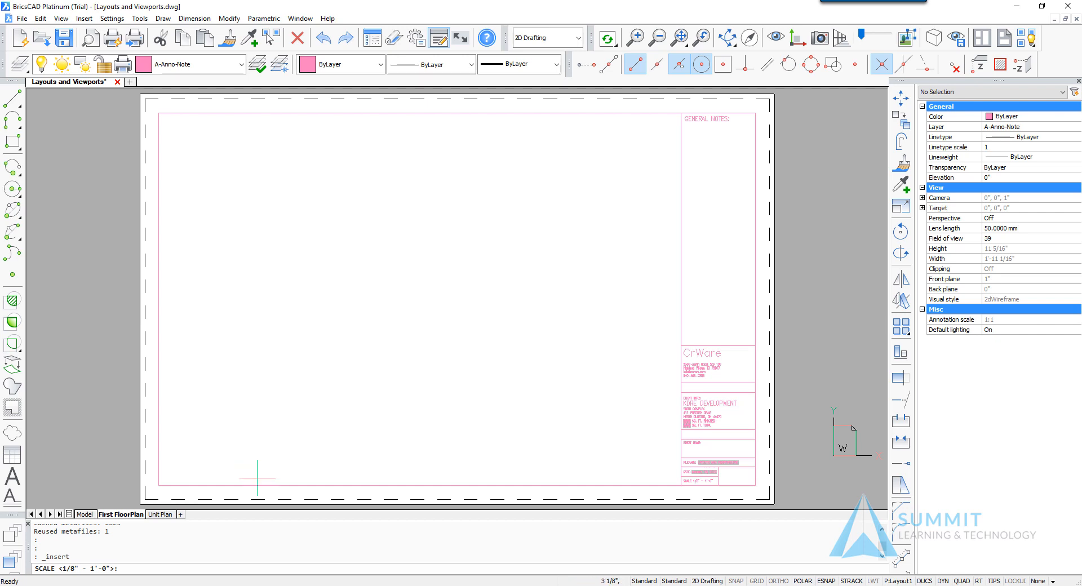
Enter title-block attributes: scale 1/16" - 1'-0, sheet number 1, sheet name First Floor Plan.
type("1/16\"")
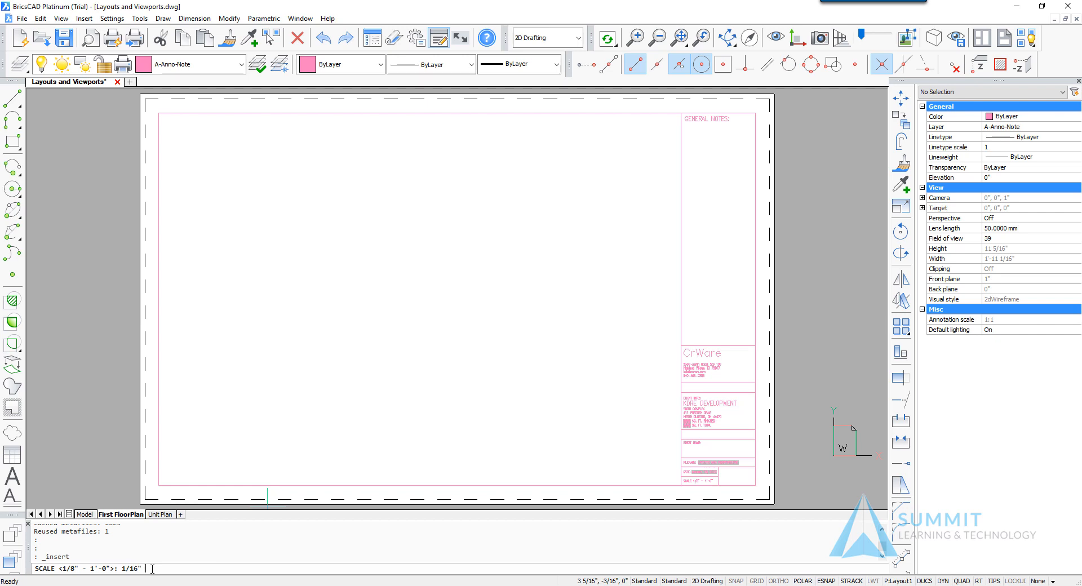
type("1'-0")
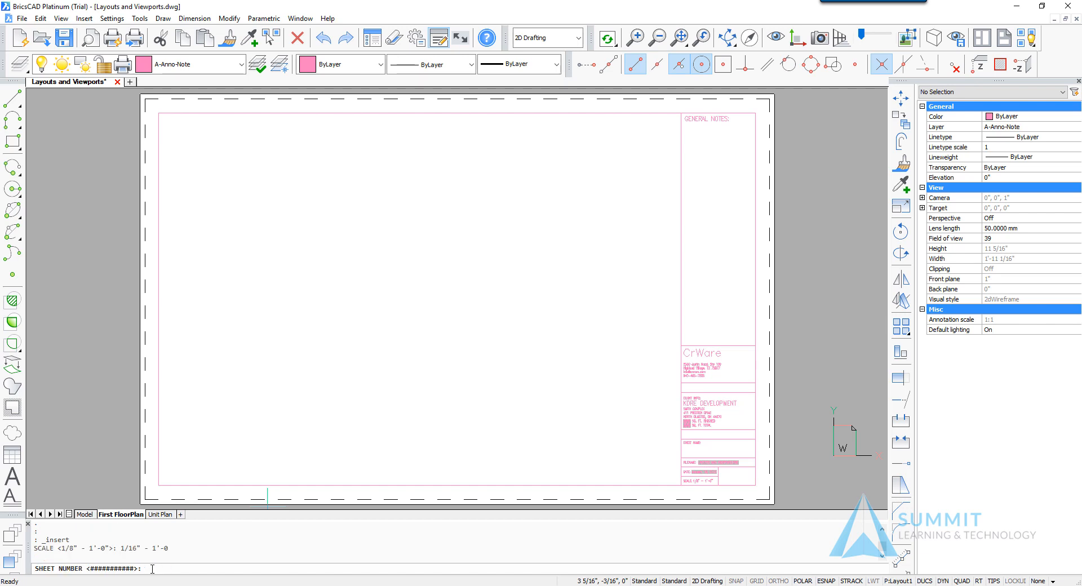
type("1")
type("Foir")
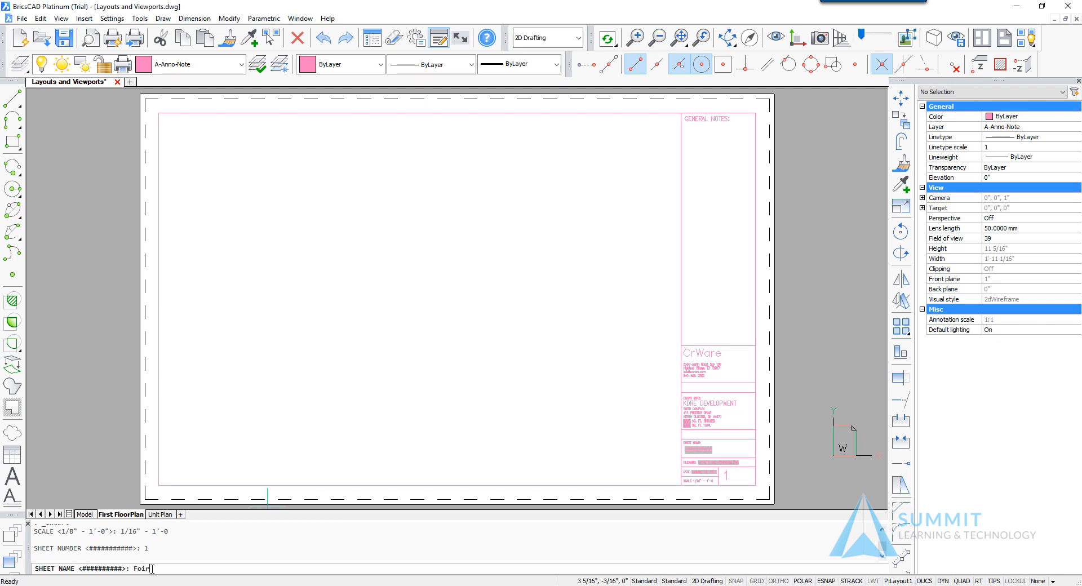
type("First Floor Plan")
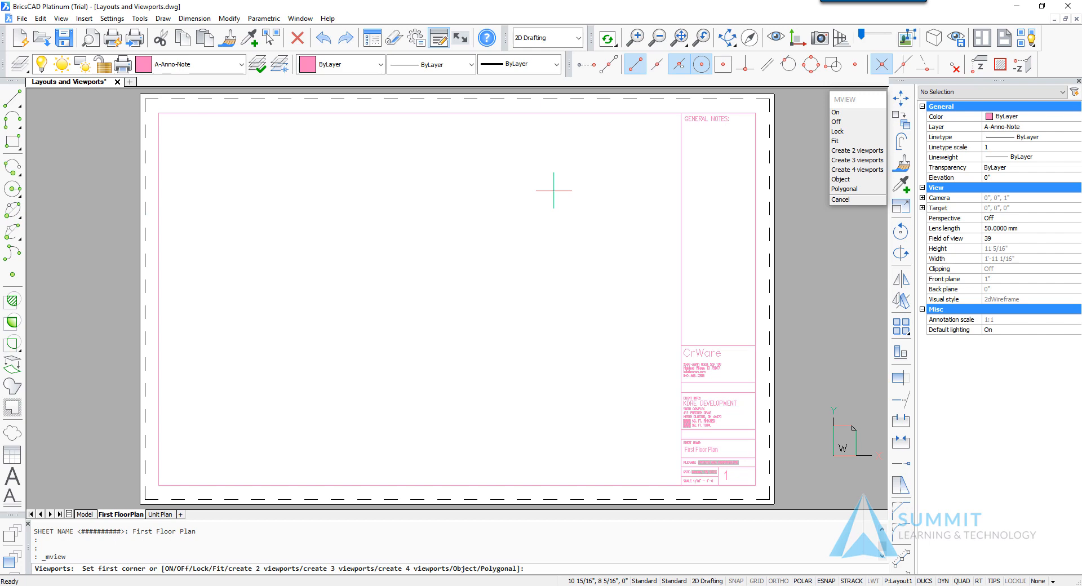
mouse_move(445, 104)
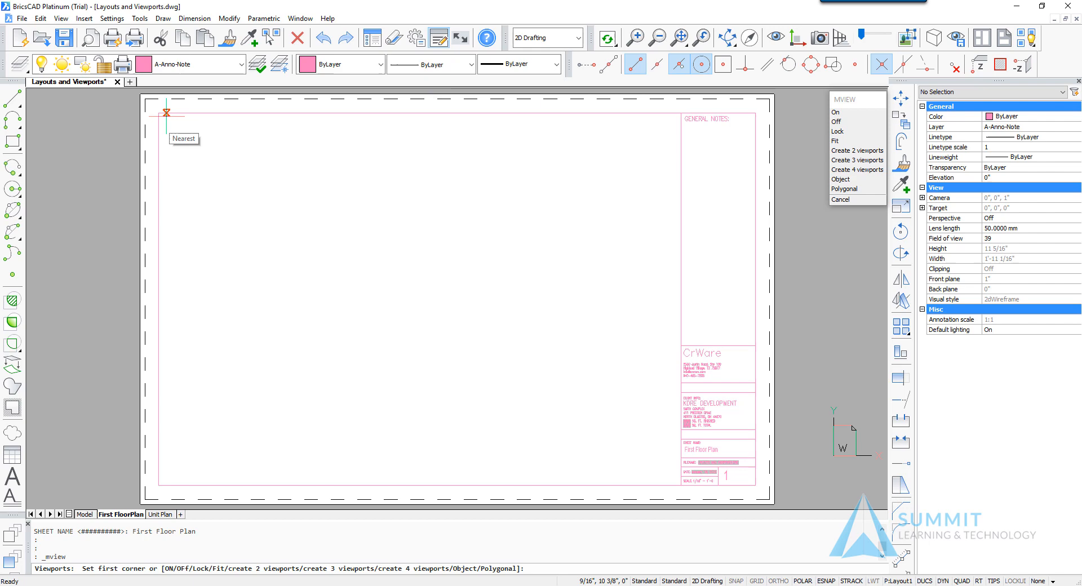
mouse_move(158, 113)
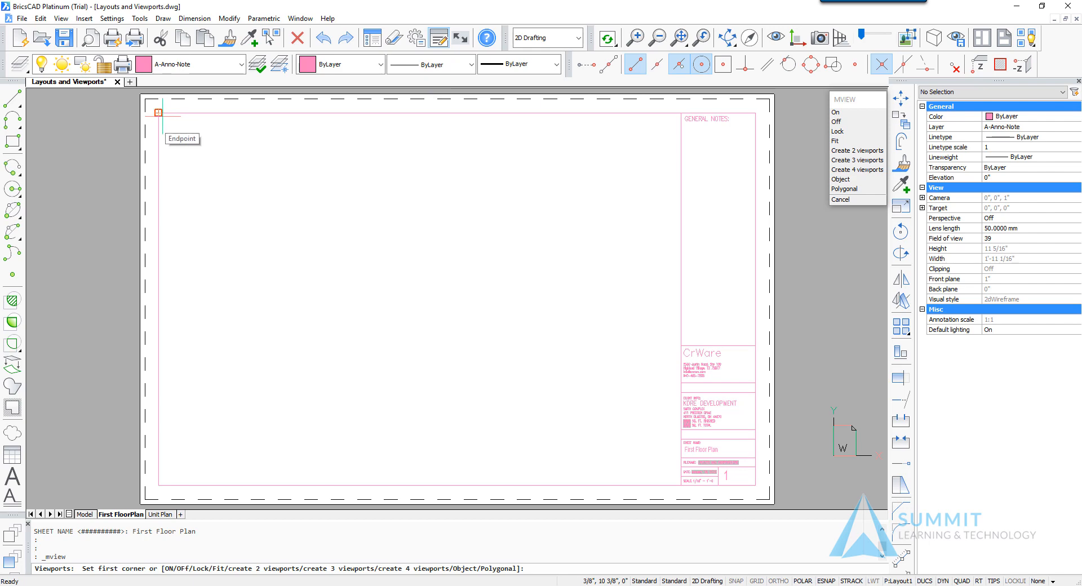
Start the MVIEW viewport at the title block border's top-left corner.
left_click(157, 113)
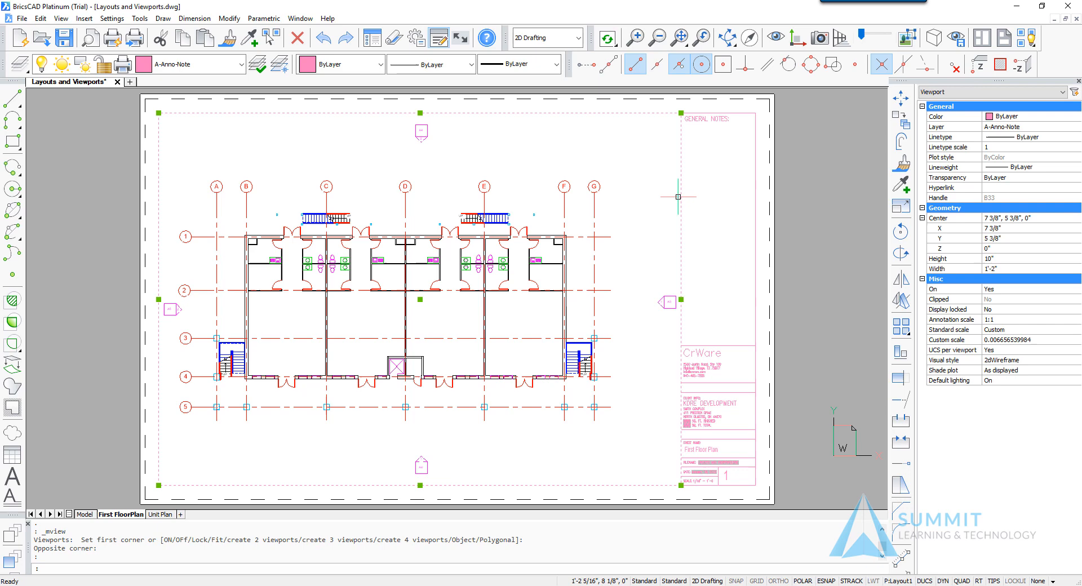
mouse_move(679, 197)
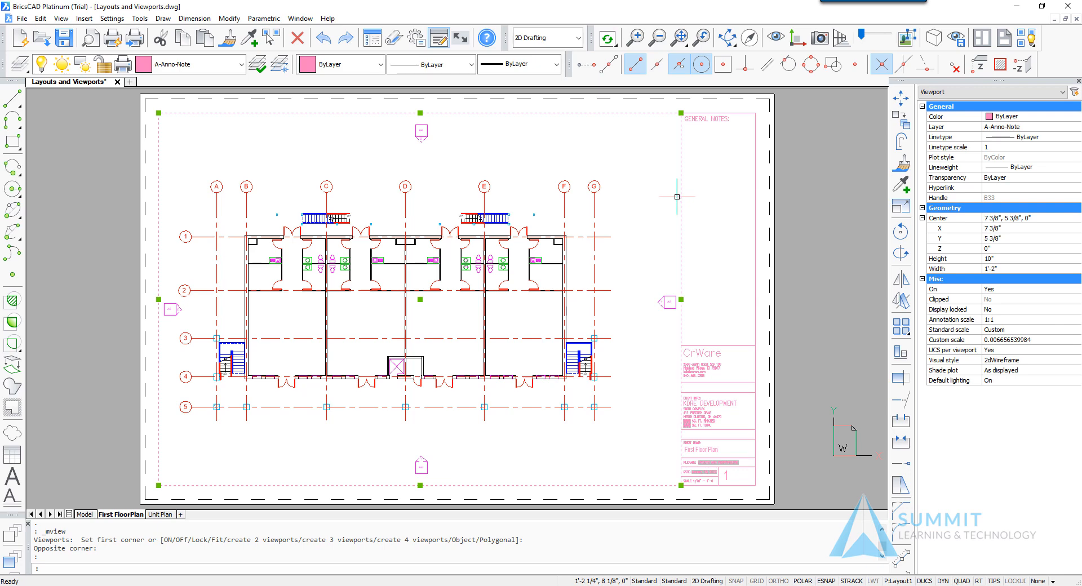
mouse_move(698, 195)
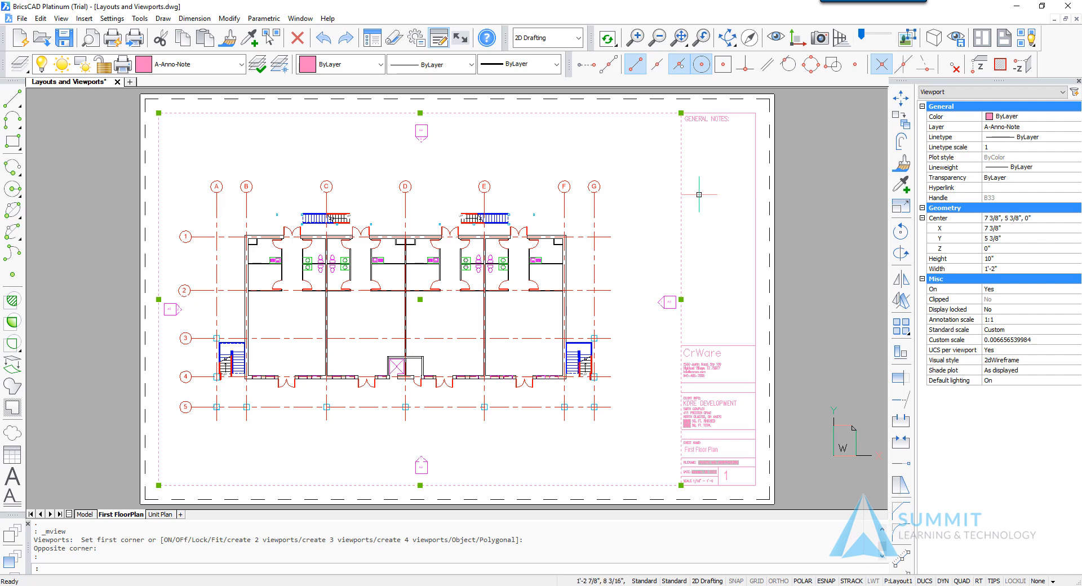
mouse_move(863, 334)
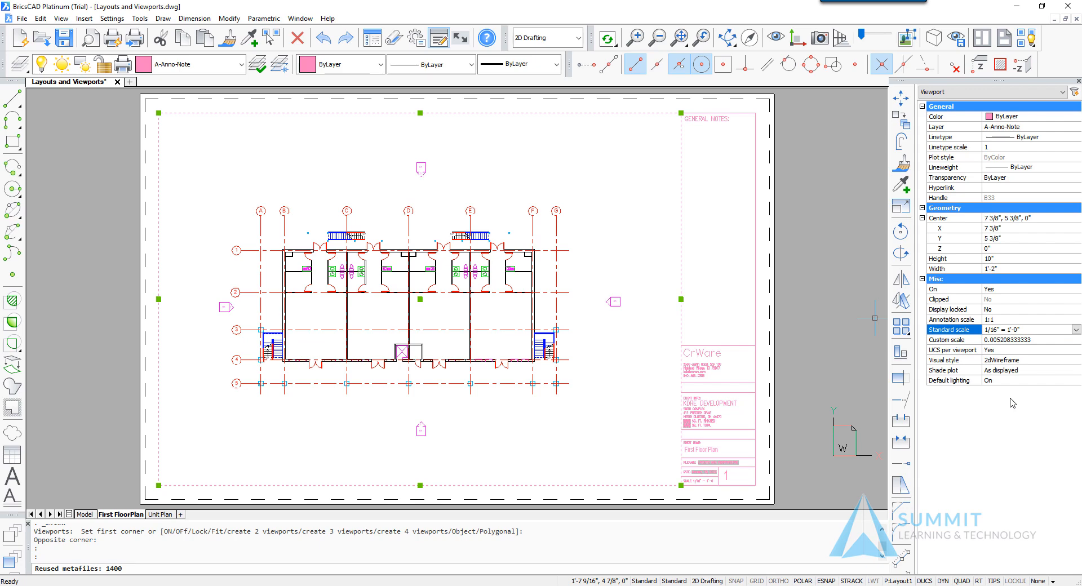
mouse_move(982, 392)
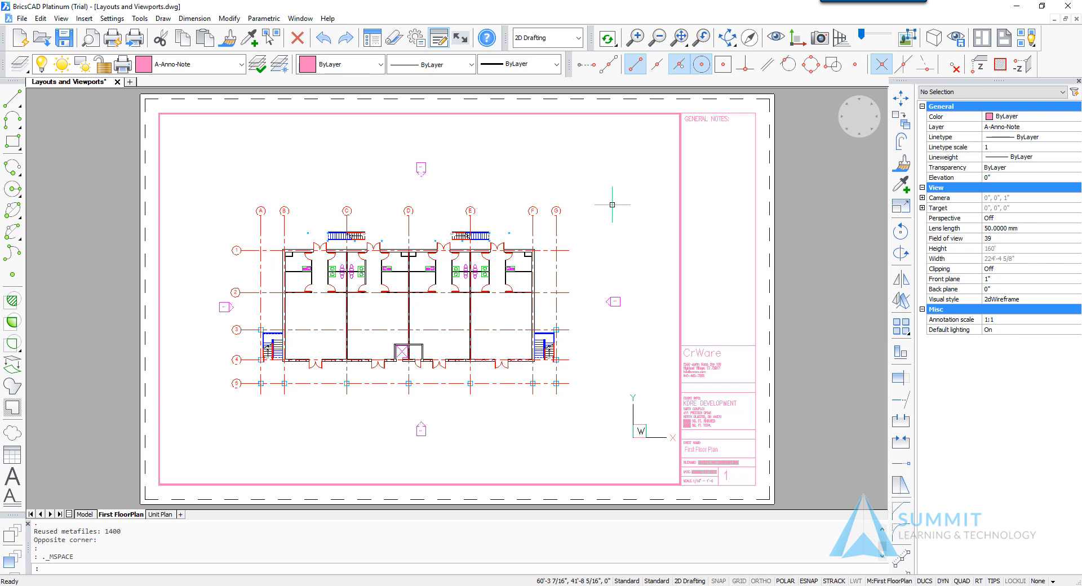
mouse_move(433, 308)
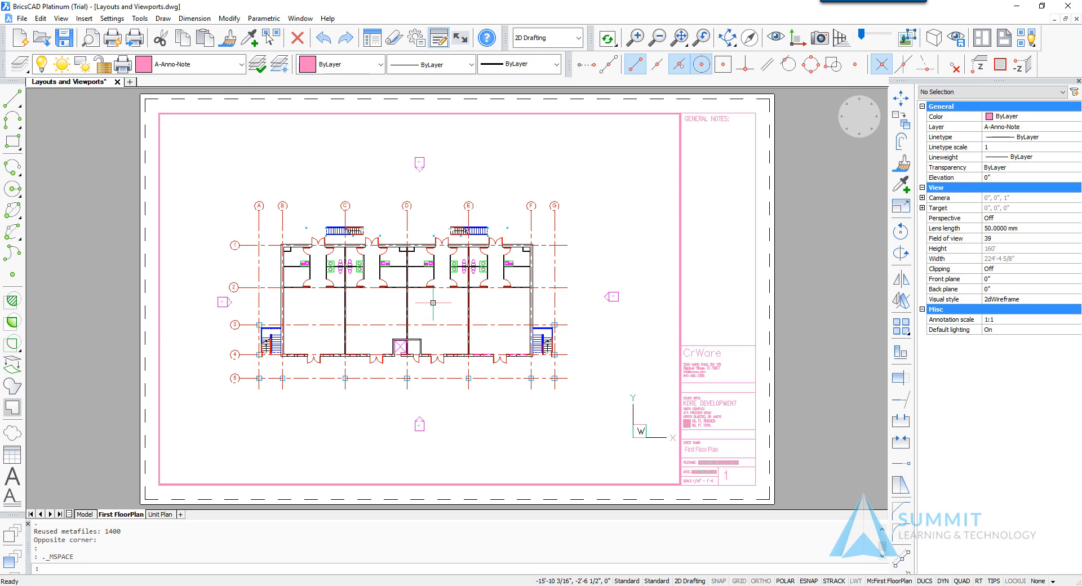
mouse_move(332, 328)
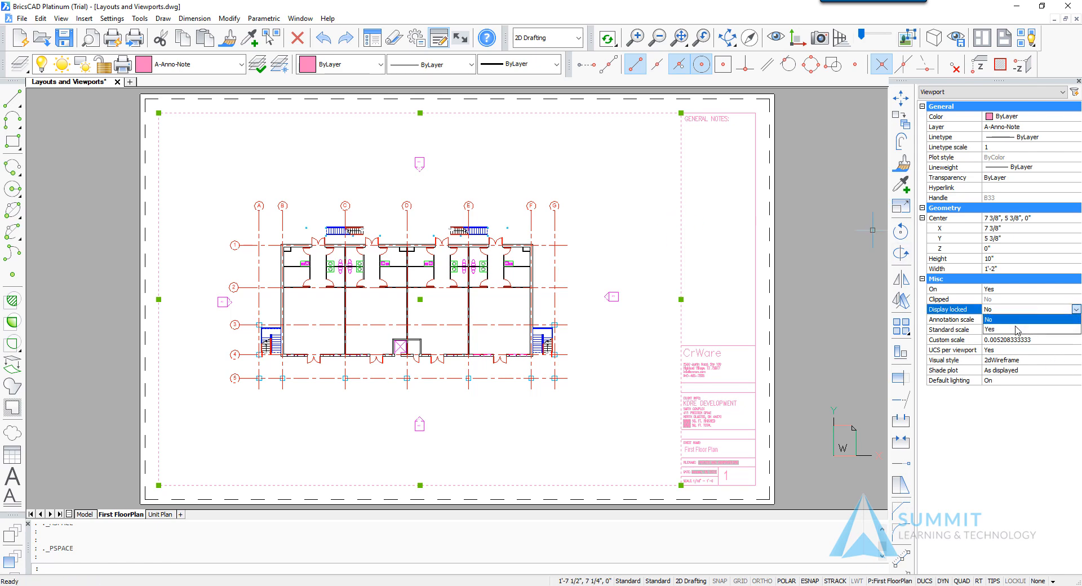
Set the floor-plan viewport's Display locked property to Yes.
left_click(1028, 309)
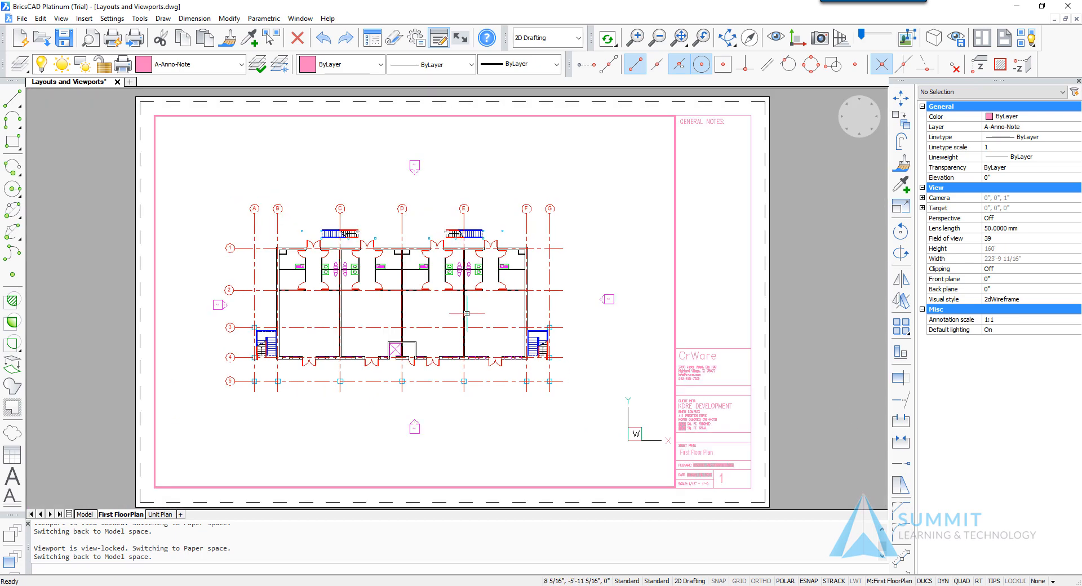
mouse_move(565, 342)
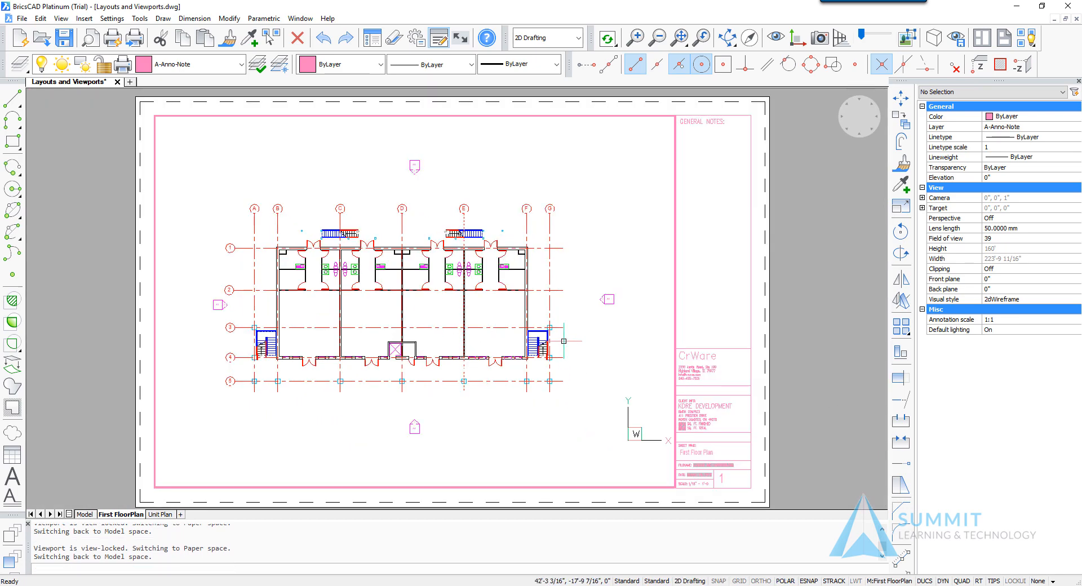
mouse_move(432, 308)
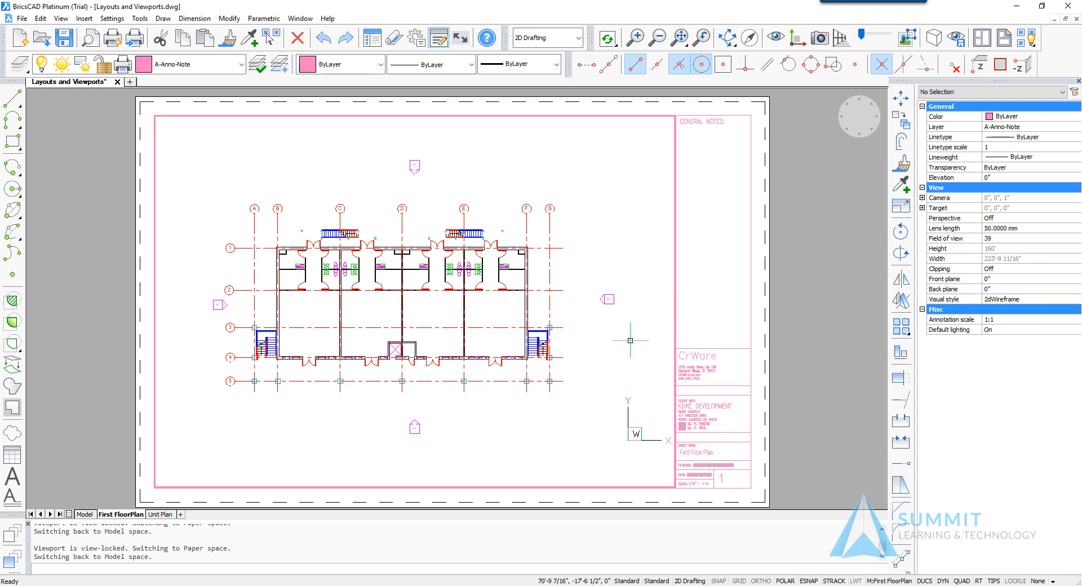
mouse_move(557, 370)
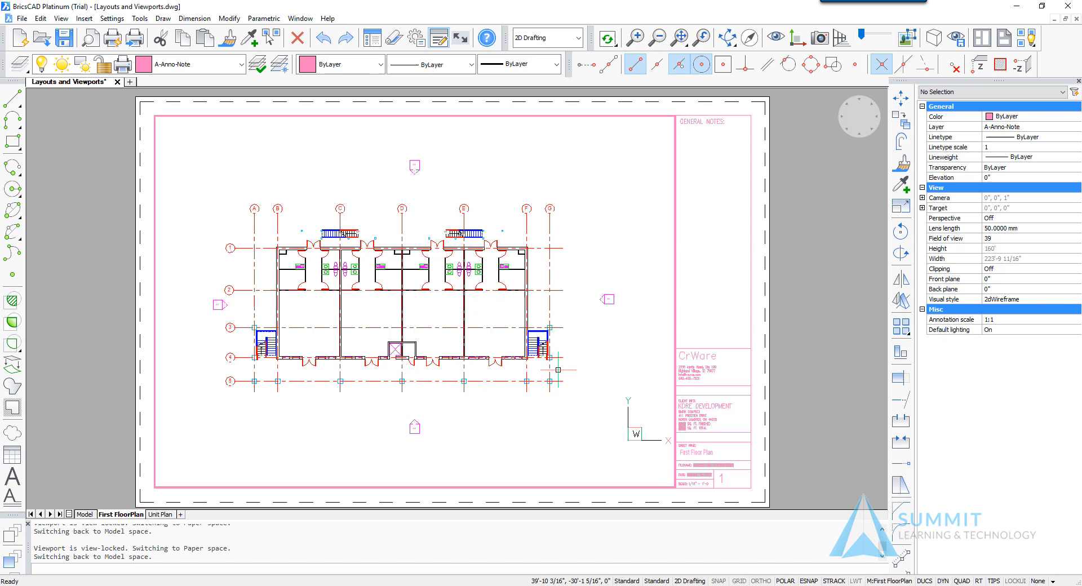
mouse_move(555, 375)
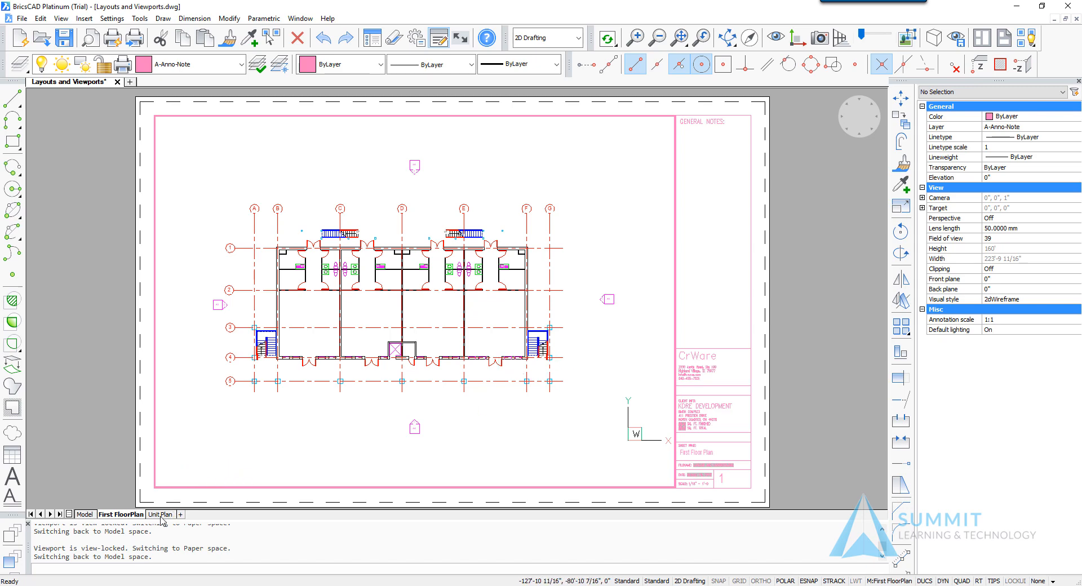
Switch to the Unit Plan layout and grab the viewport's corner grip to reshape it.
left_click(160, 514)
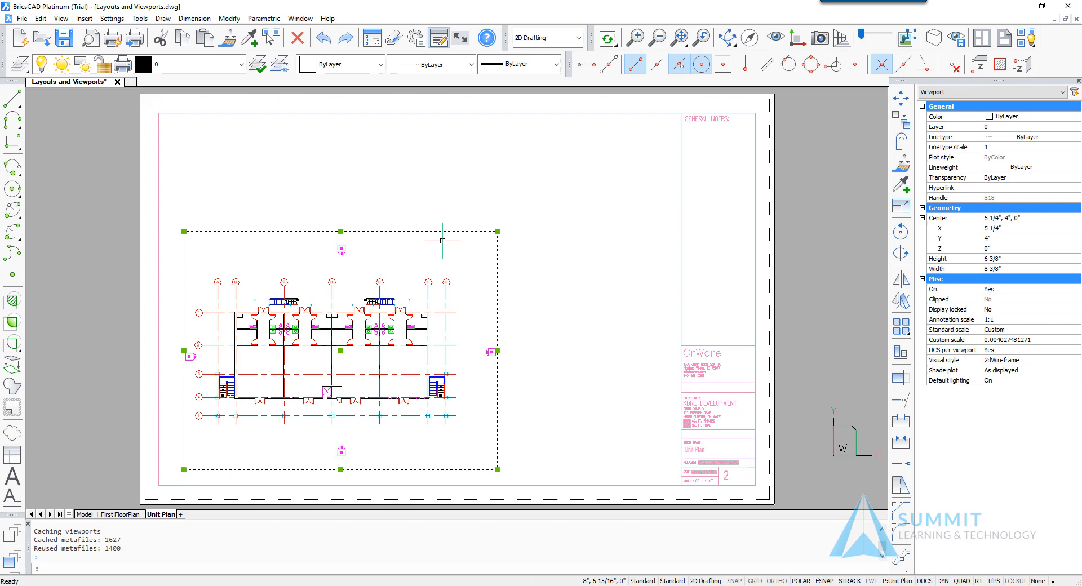
mouse_move(440, 236)
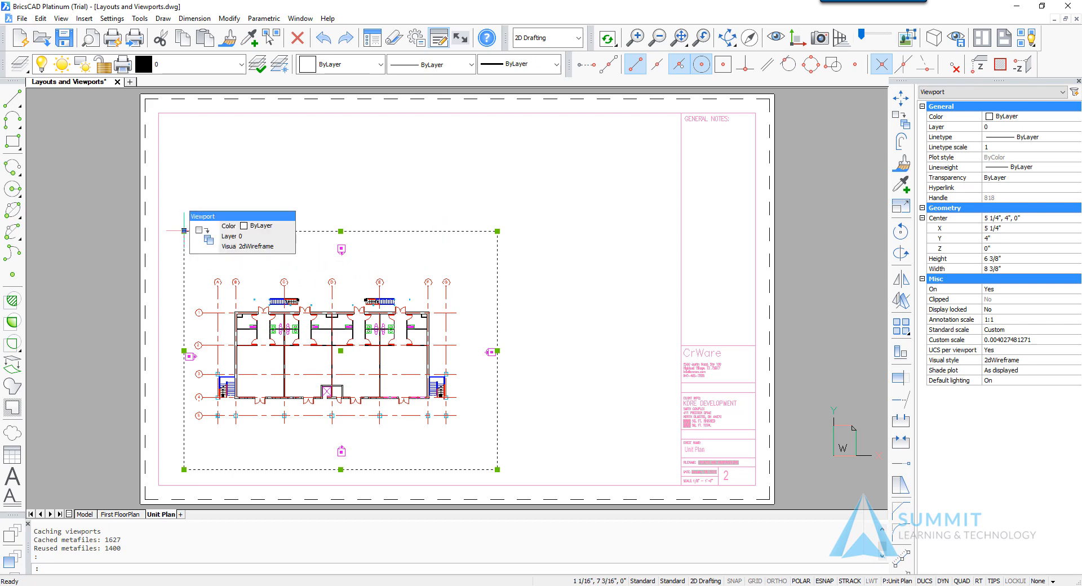
left_click(182, 229)
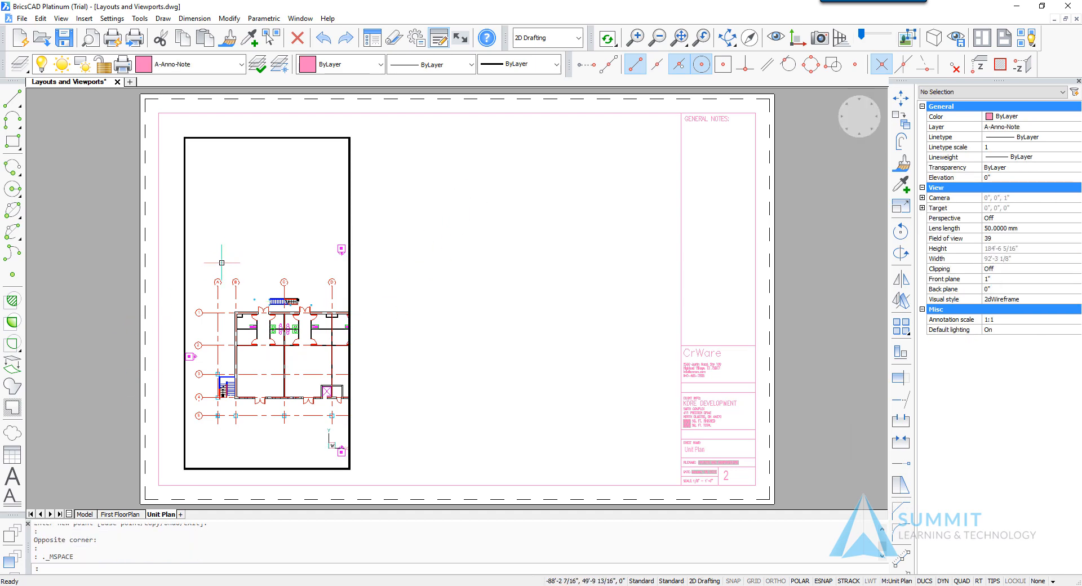
mouse_move(142, 227)
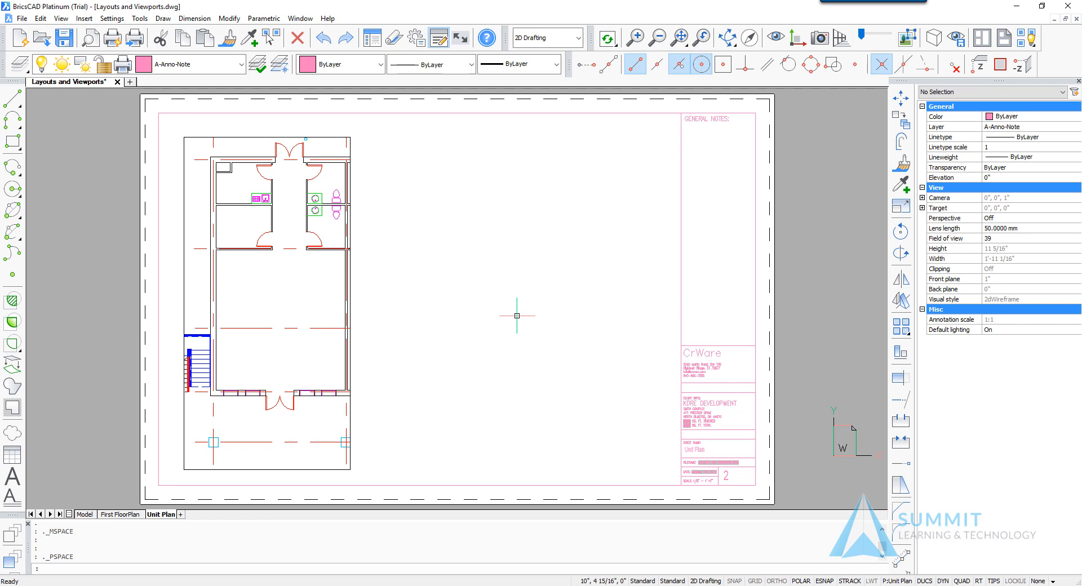
mouse_move(400, 383)
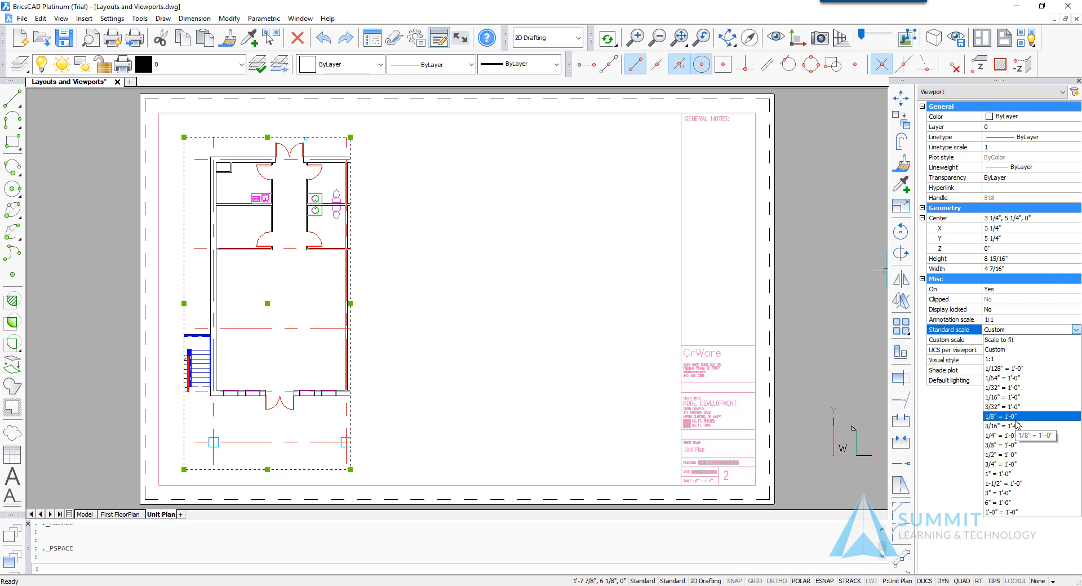
Set the tall unit-plan viewport's Standard scale to 1/8" = 1'-0".
left_click(997, 416)
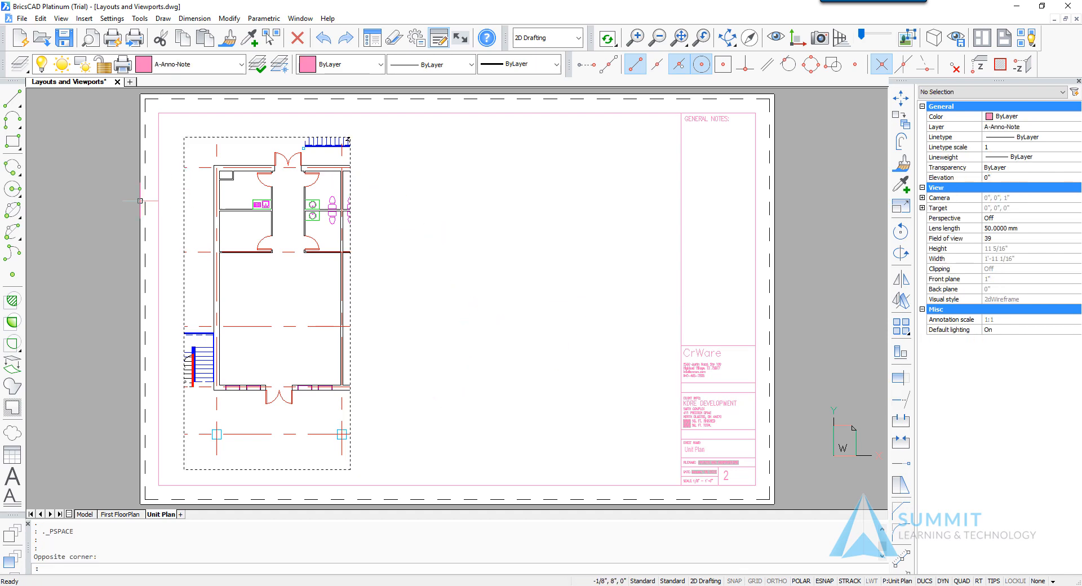
Draw a radius-2 circle centred in the empty area right of the unit-plan viewport.
left_click(12, 189)
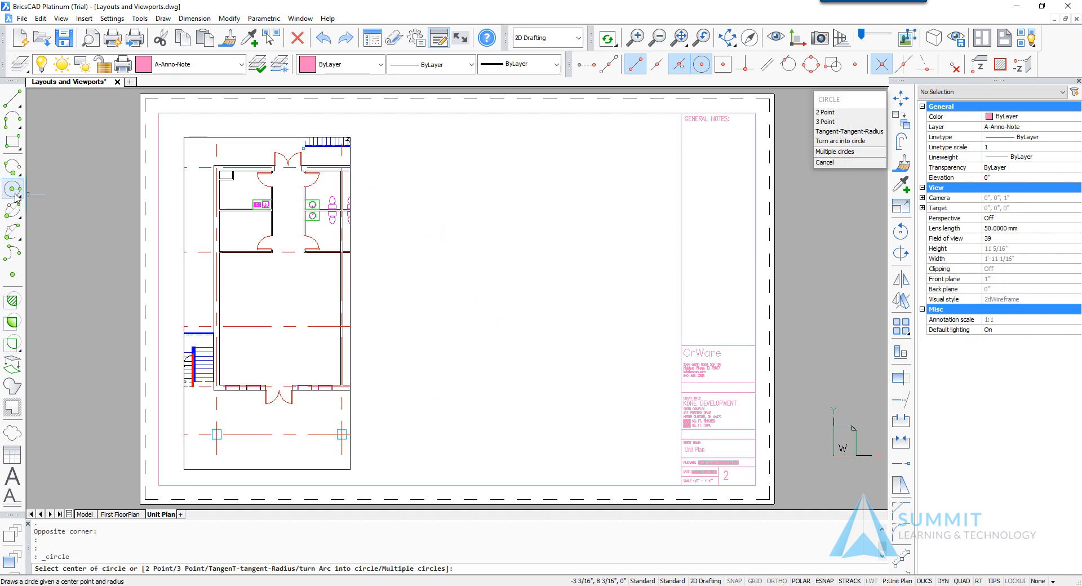
left_click(507, 248)
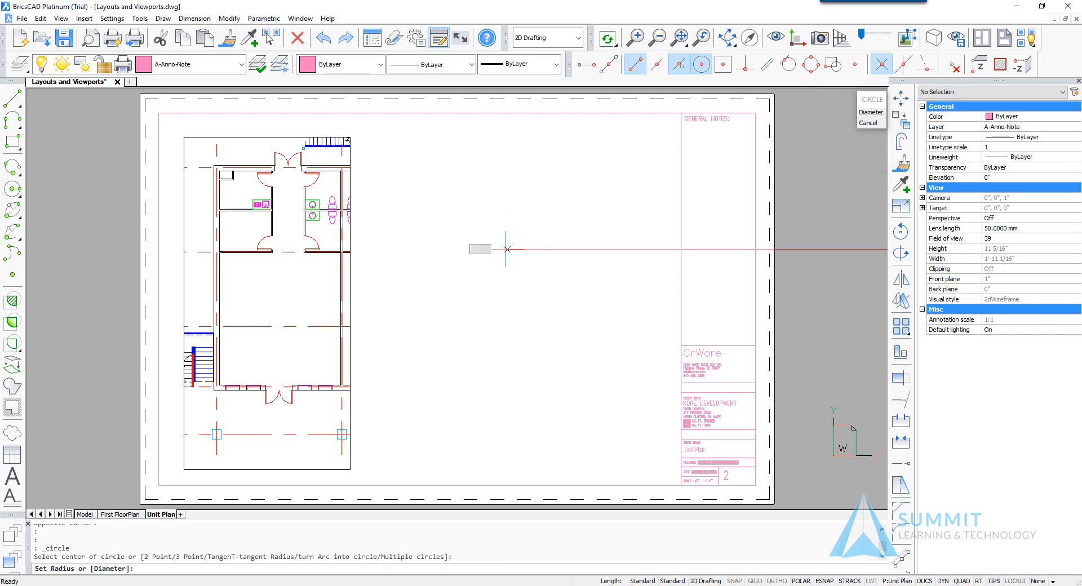
mouse_move(585, 235)
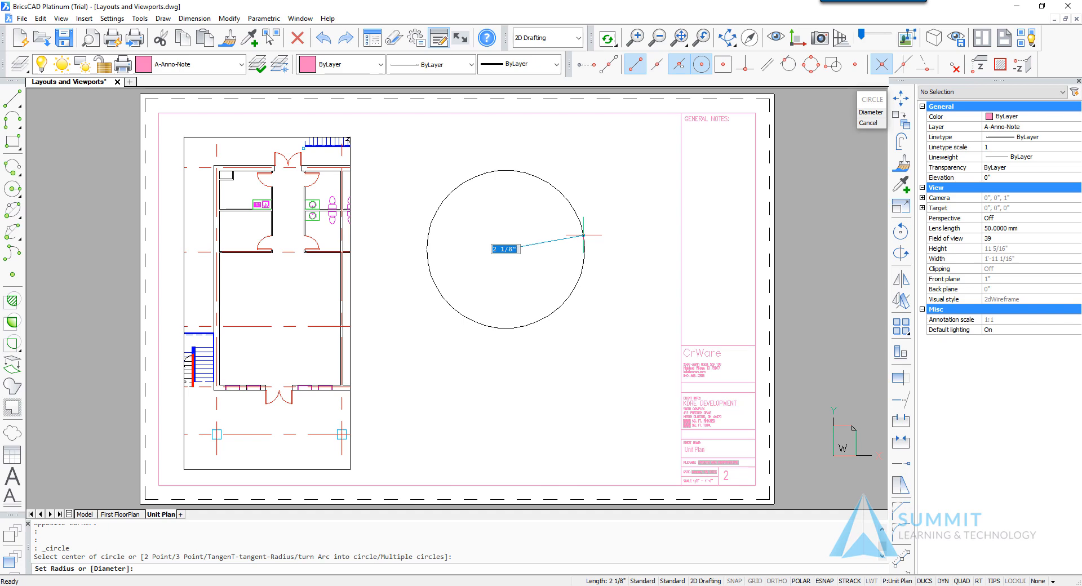
type("2.")
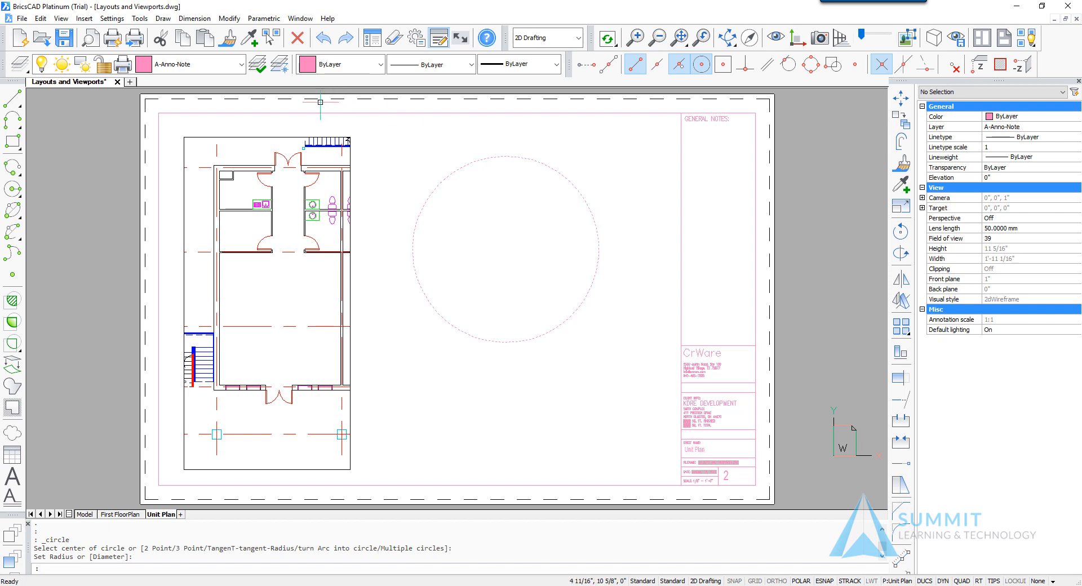
left_click(60, 19)
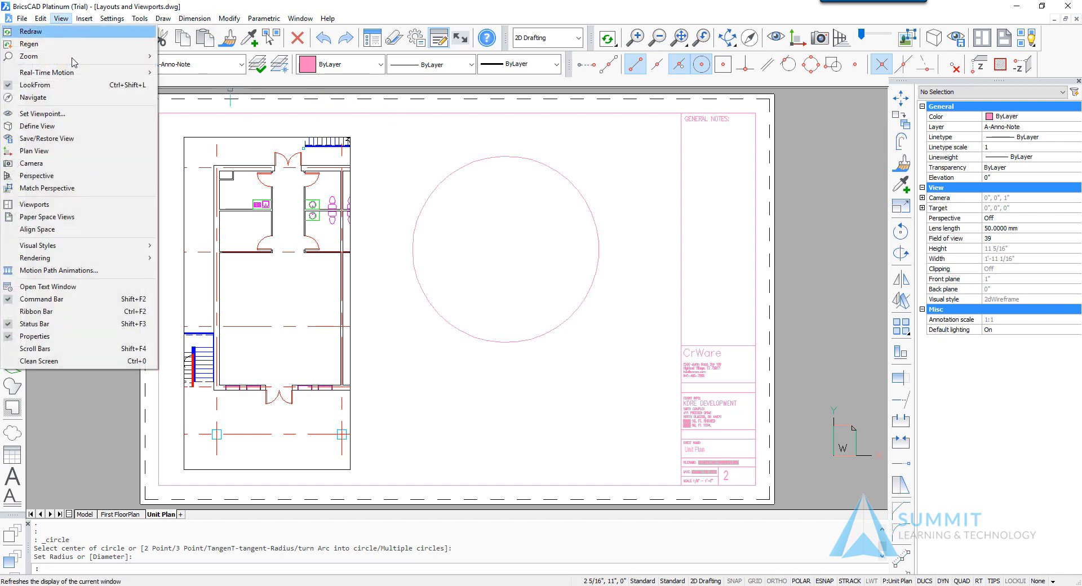
mouse_move(35, 204)
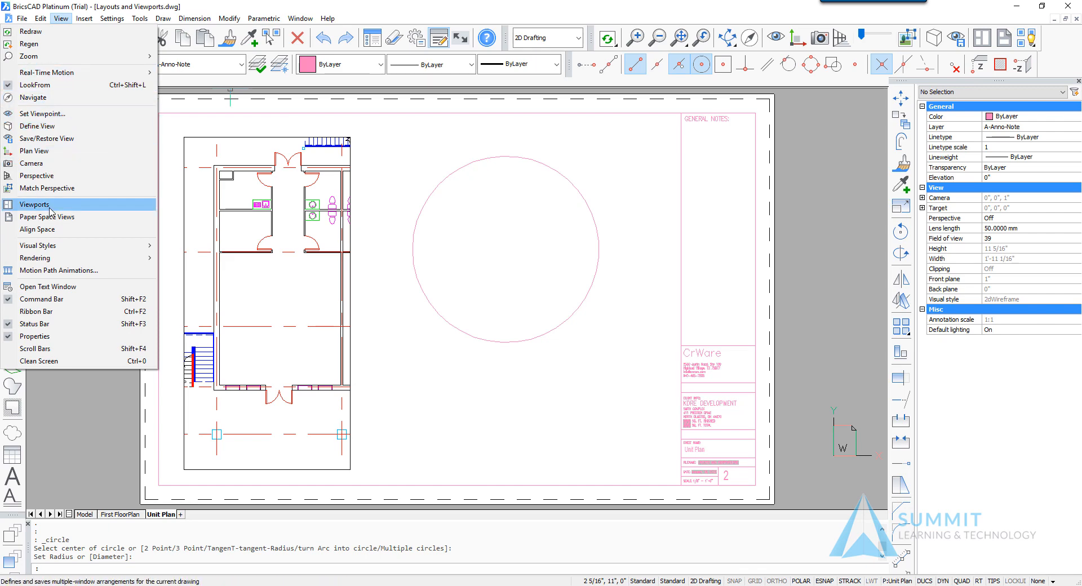
Create a layout viewport from the existing circle using the Object option.
left_click(34, 204)
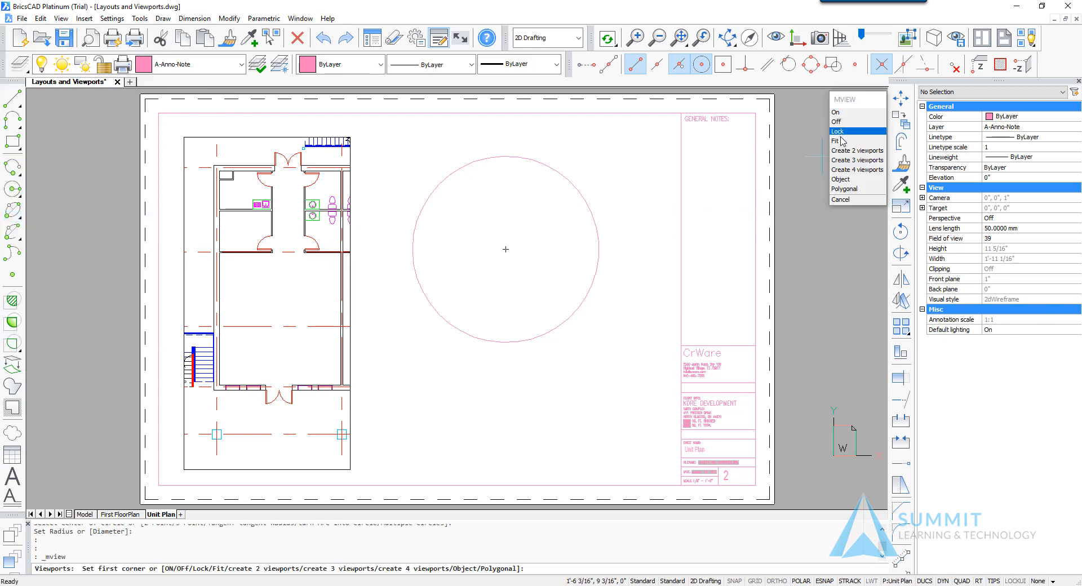
mouse_move(841, 179)
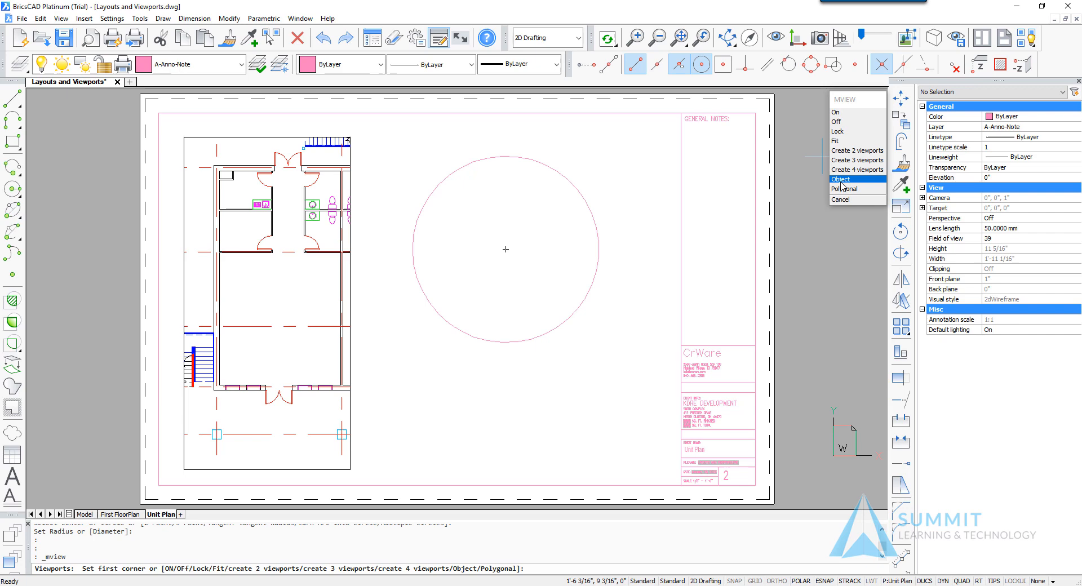
left_click(840, 179)
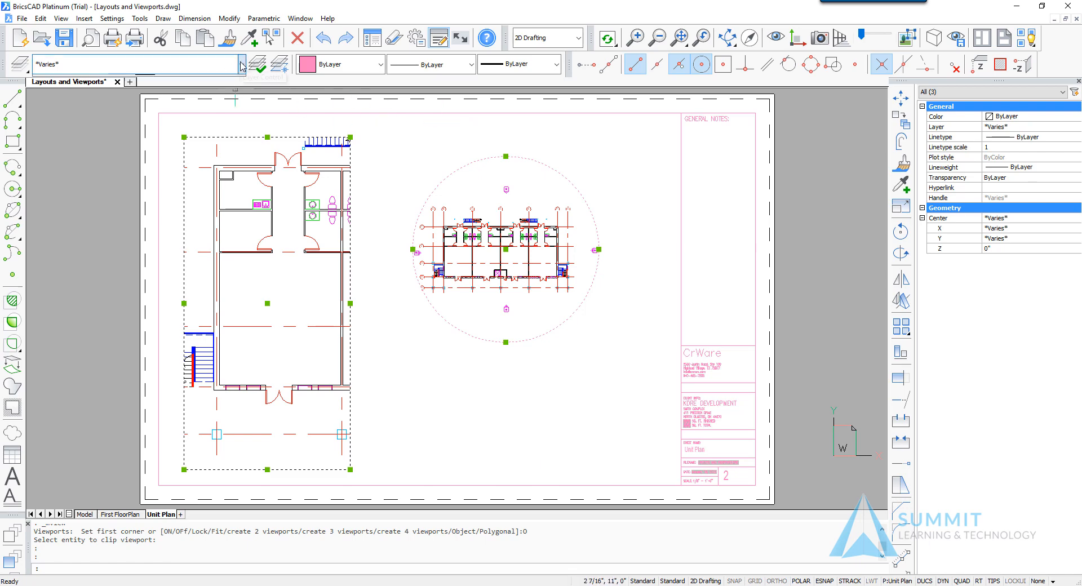
Move the selected viewports onto the Viewports layer.
left_click(242, 64)
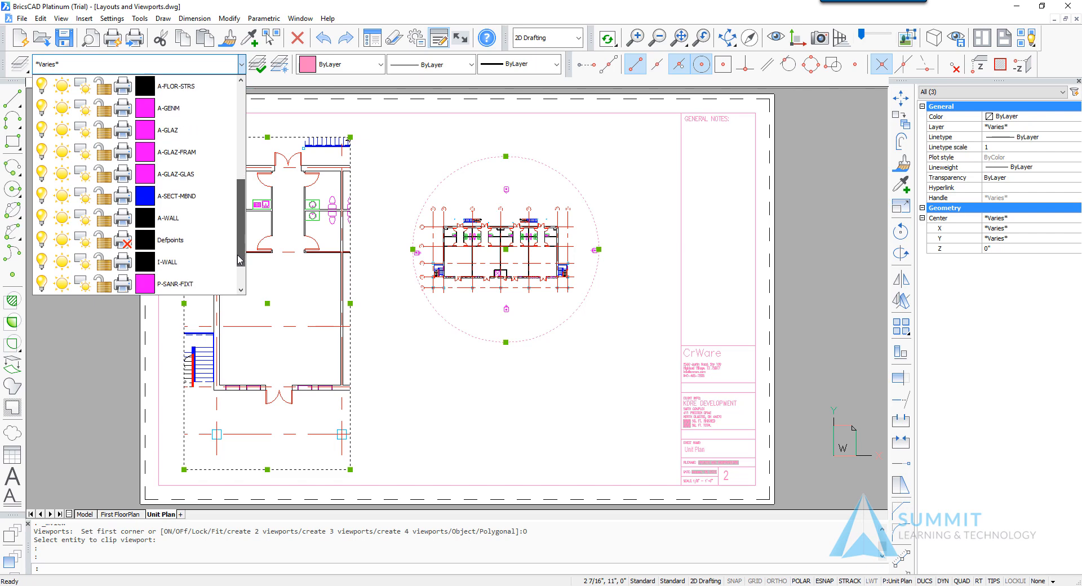
scroll("down", 3)
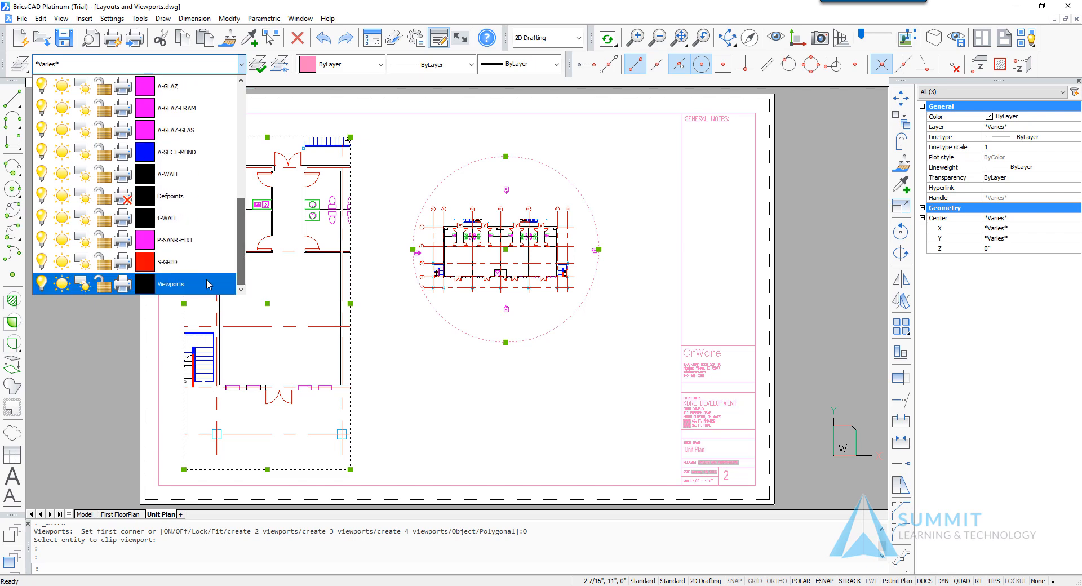
left_click(170, 284)
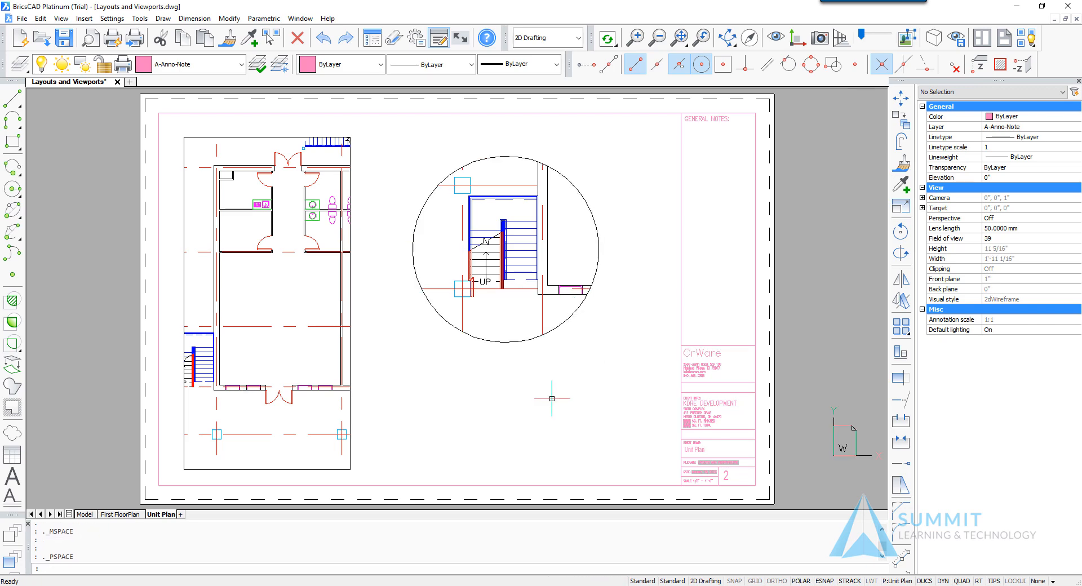
mouse_move(529, 415)
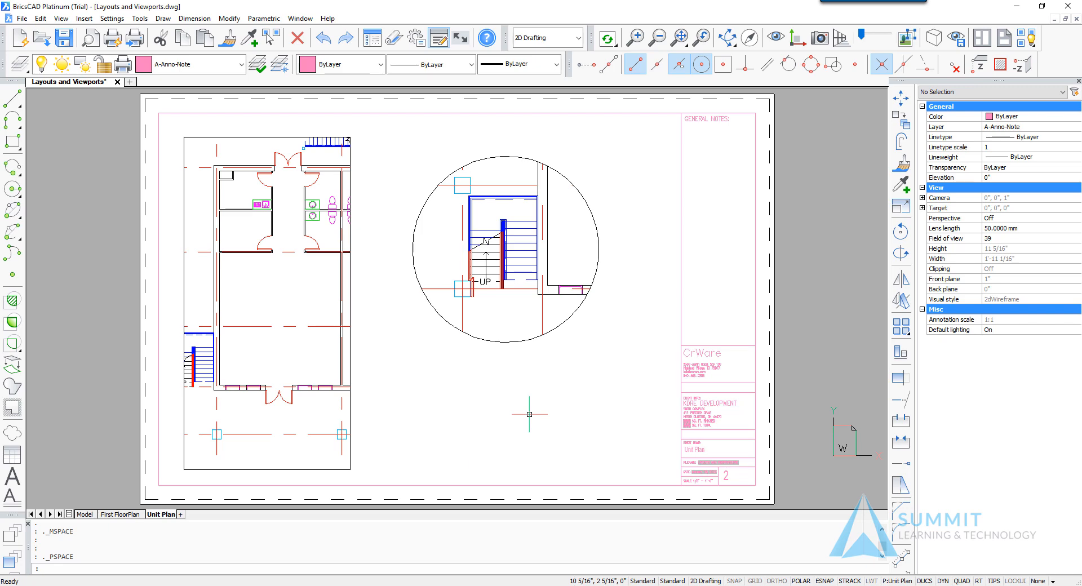
mouse_move(529, 343)
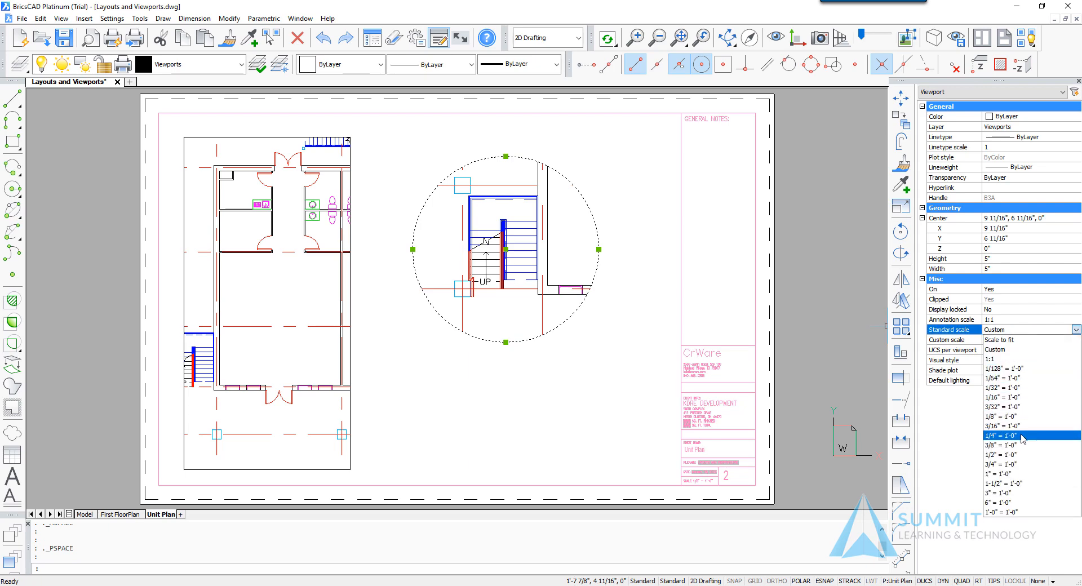
Set the circular stair-detail viewport's Standard scale to 1/4" = 1'-0".
left_click(997, 435)
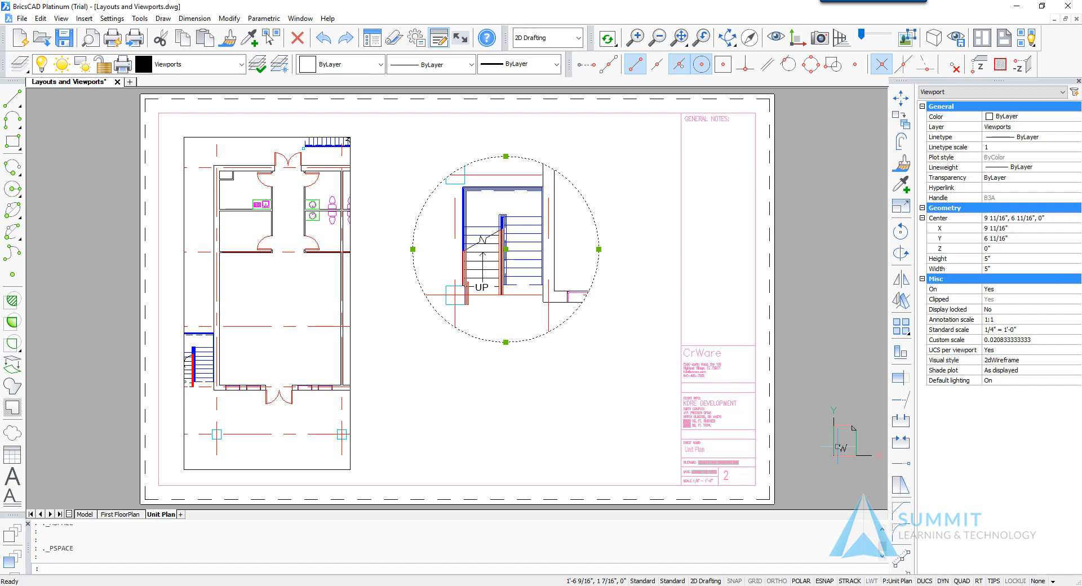
mouse_move(837, 447)
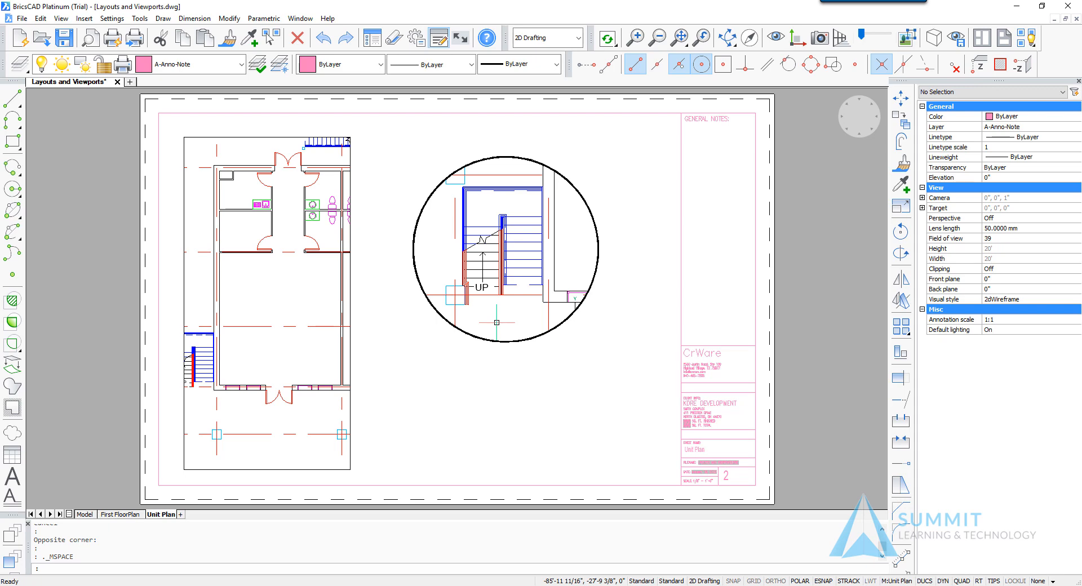
mouse_move(191, 78)
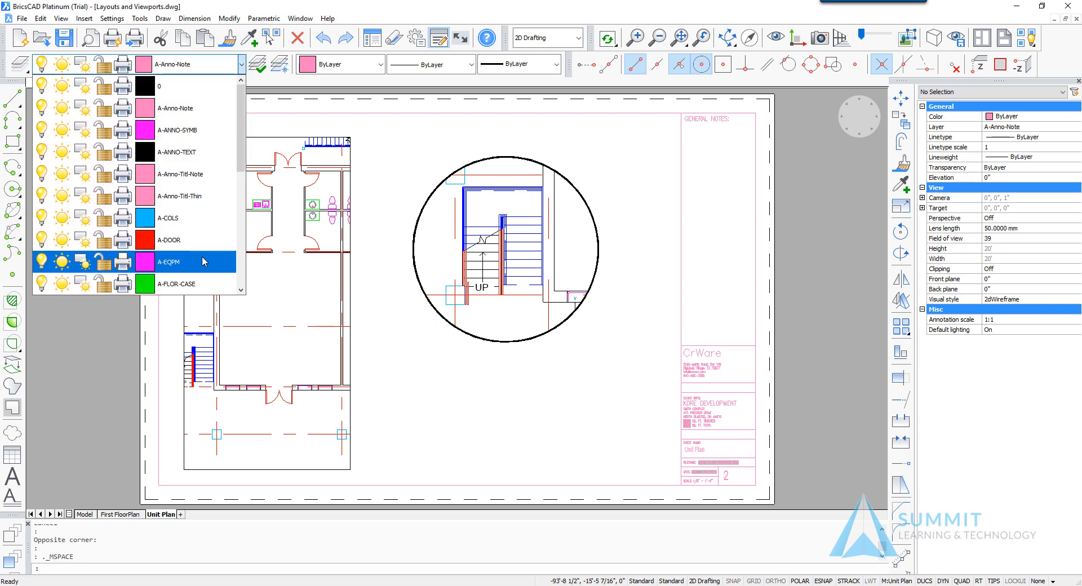
Scroll through the layer list to reach the stair layer's viewport settings.
scroll("down", 3)
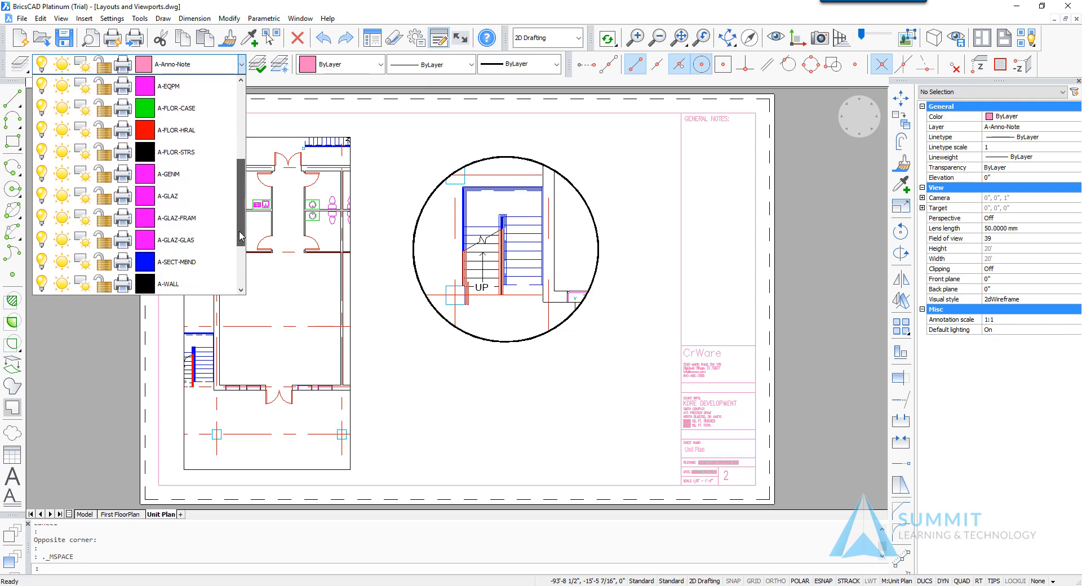
scroll("down", 3)
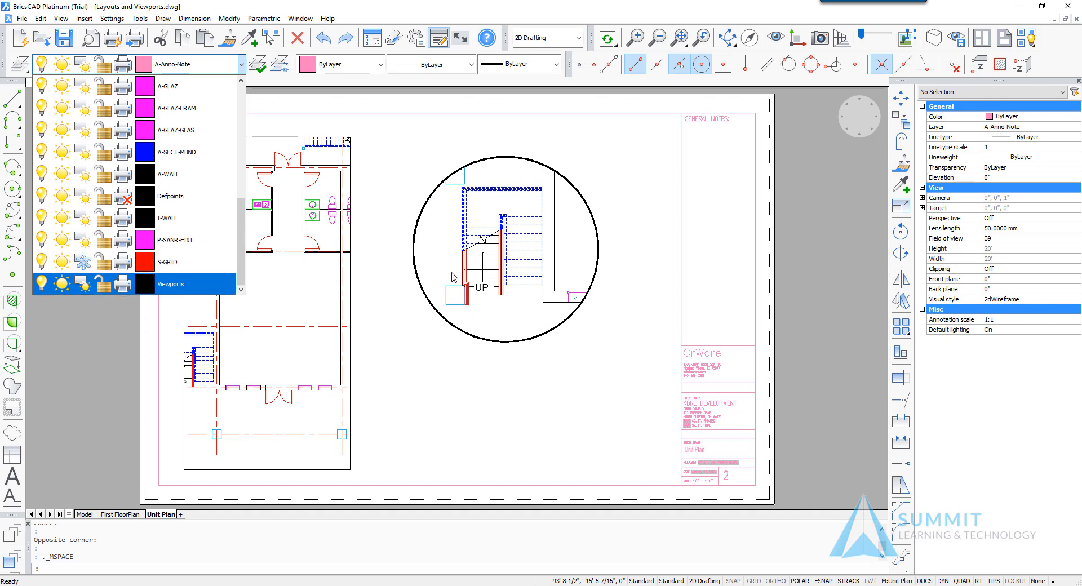
mouse_move(465, 289)
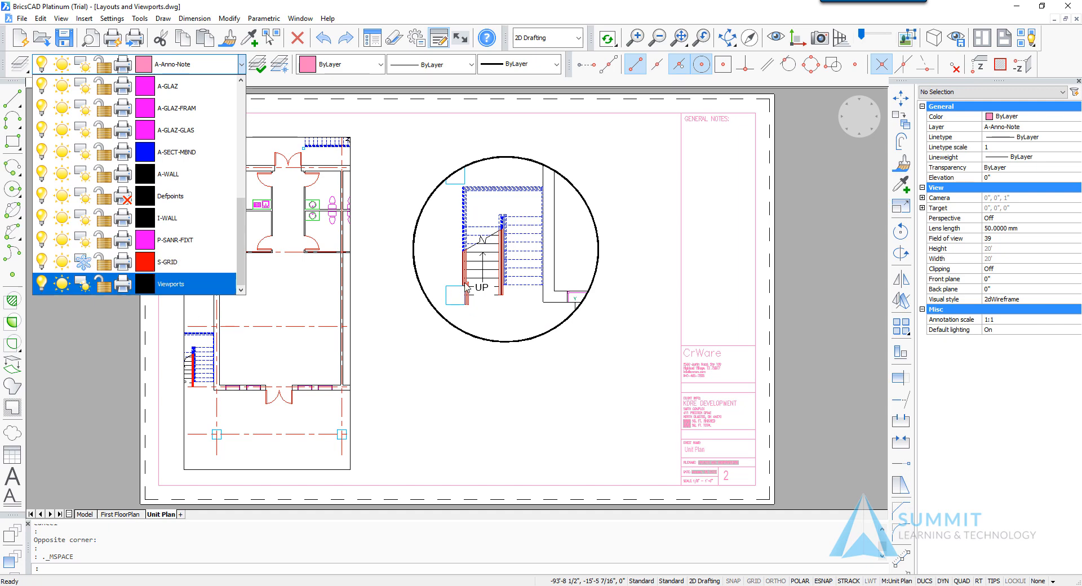
mouse_move(706, 451)
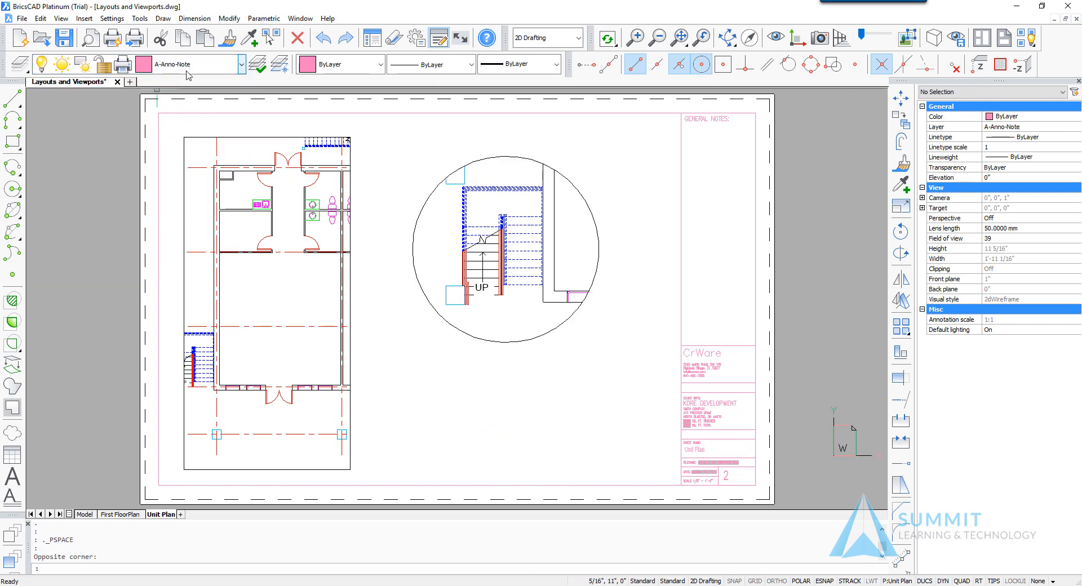
Turn off the Viewports layer from the layer dropdown to hide both viewport borders.
left_click(238, 63)
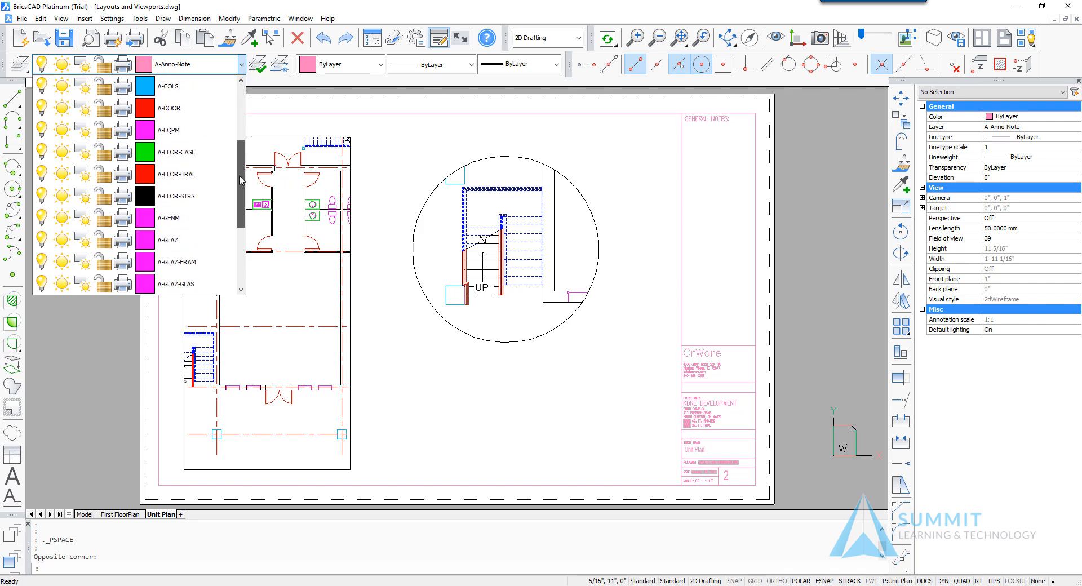
scroll("down", 3)
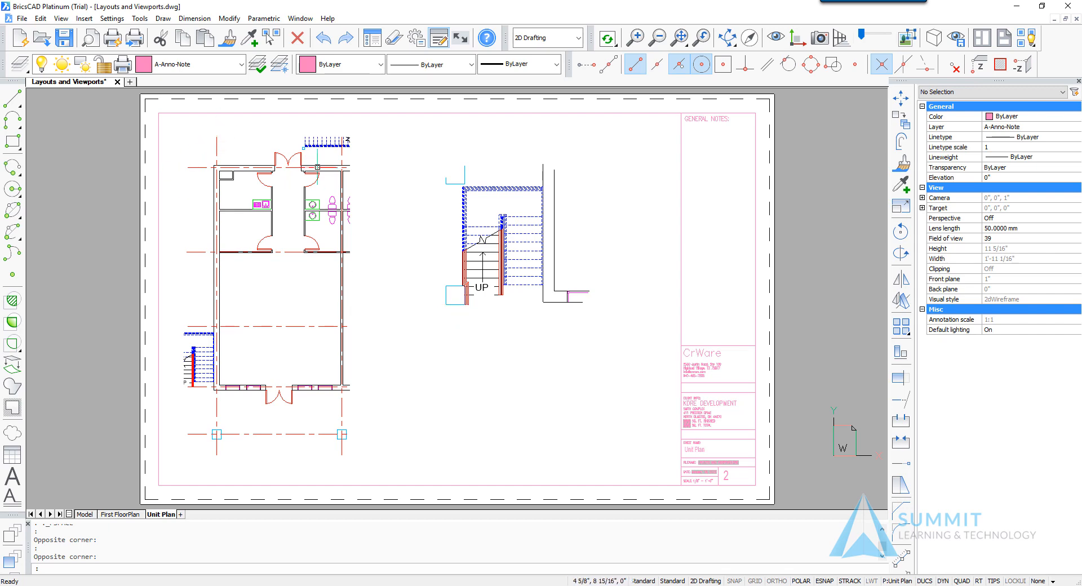
mouse_move(358, 247)
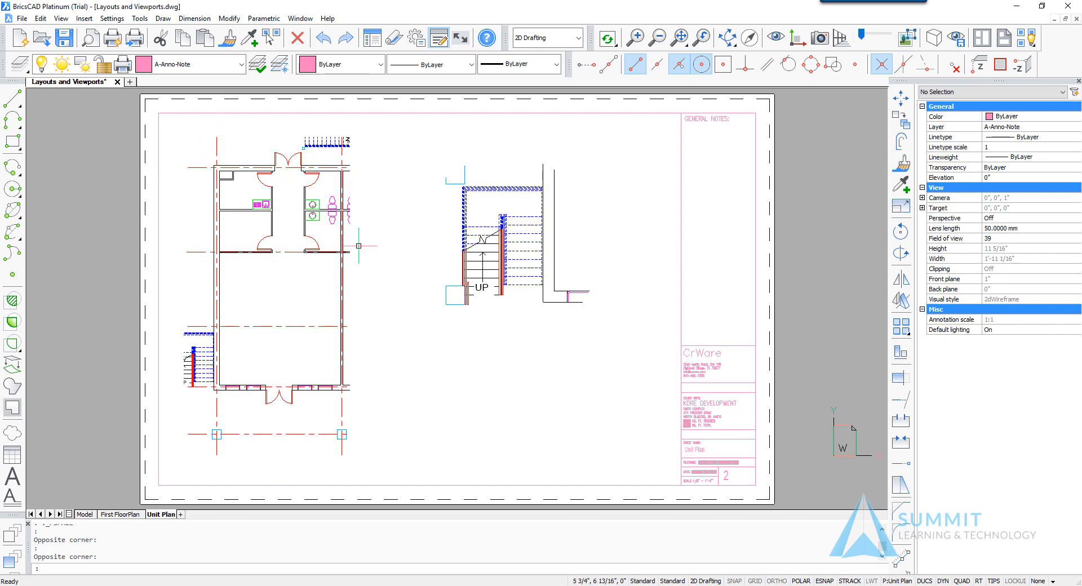